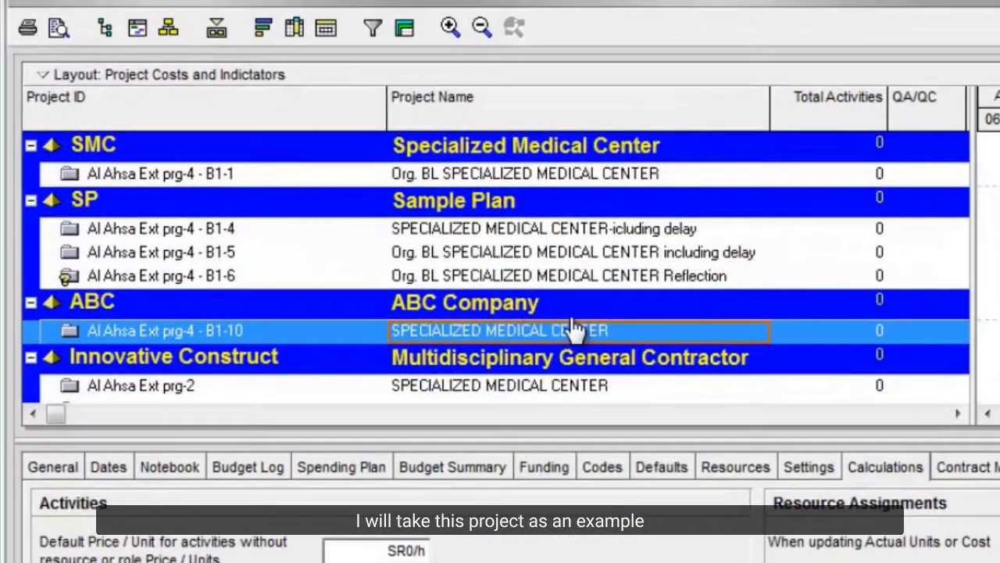
Step: Bring up the context menu for the Al Ahsa Ext prg-4 - B1-10 project to open it
right_click(570, 331)
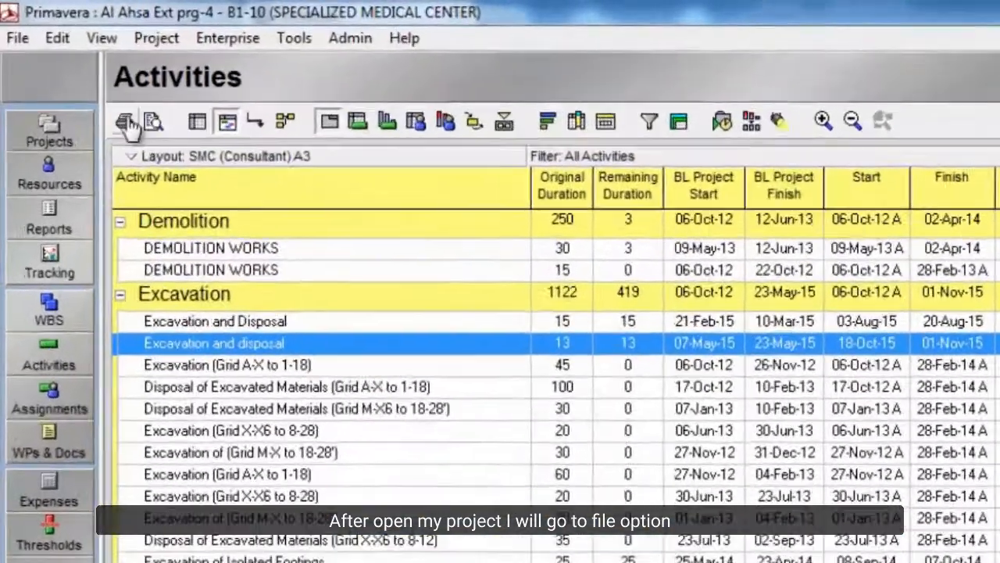
Step: Start a File > Export with Spreadsheet (XLS) chosen as the format
left_click(17, 38)
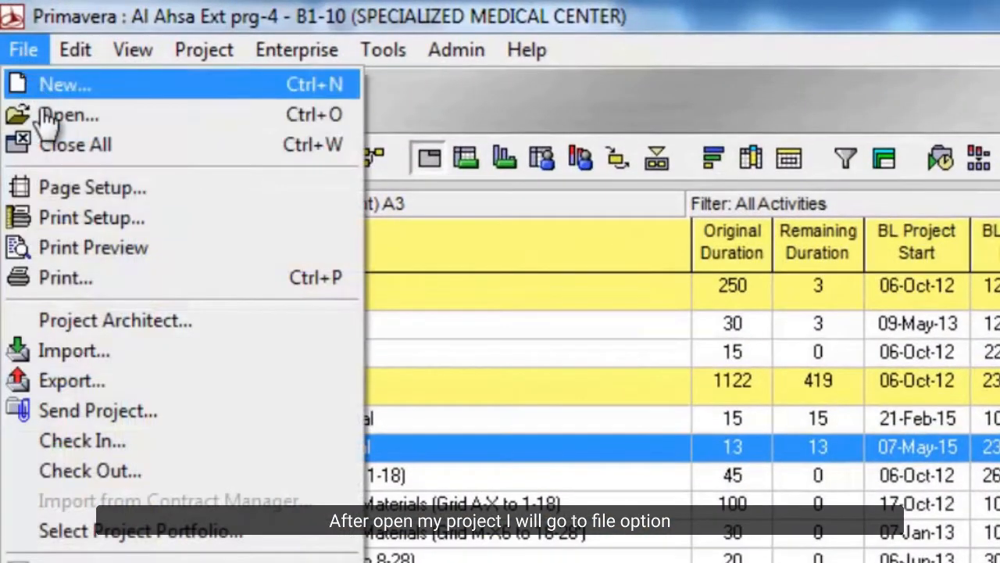
mouse_move(74, 351)
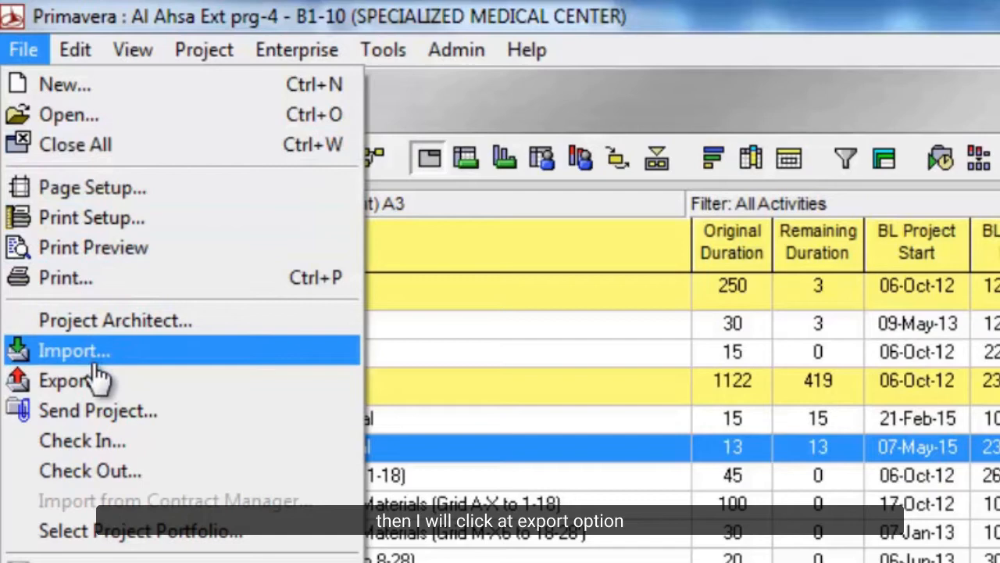
left_click(61, 379)
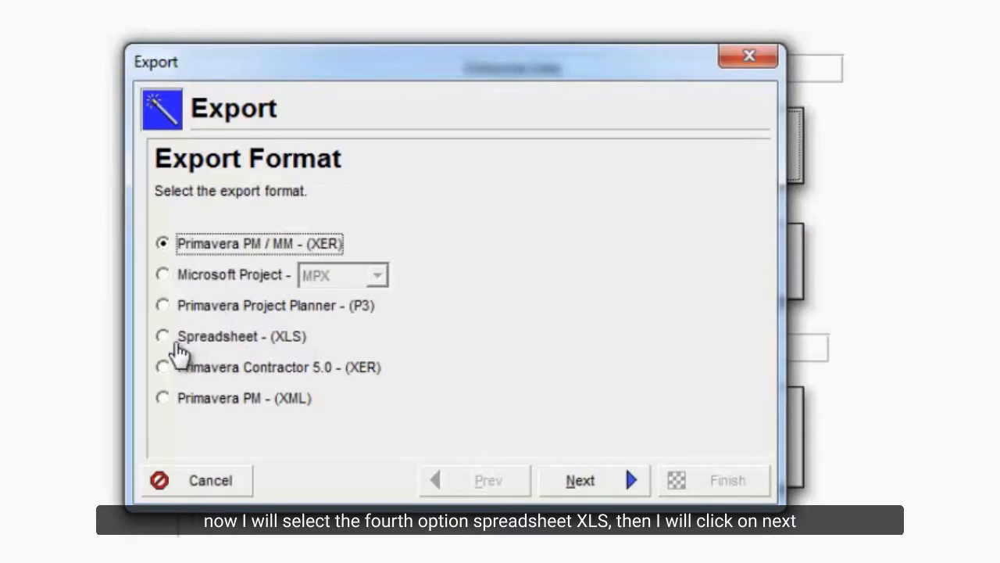
left_click(163, 336)
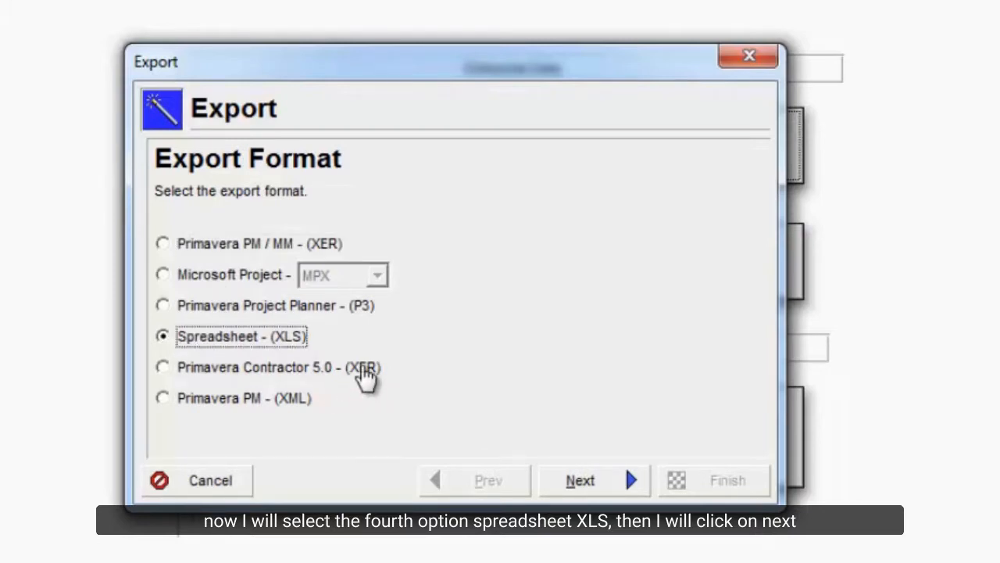
left_click(593, 480)
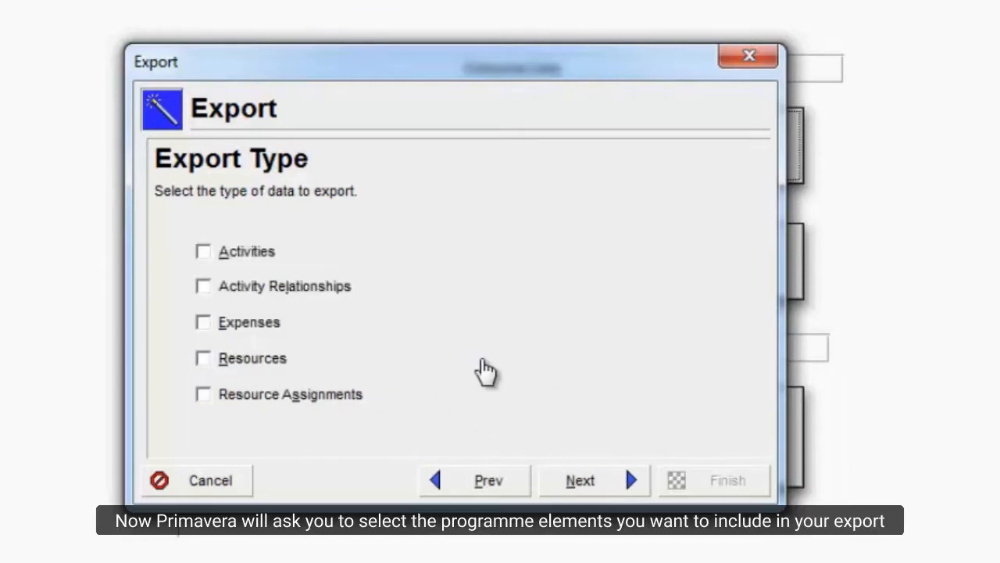
mouse_move(382, 317)
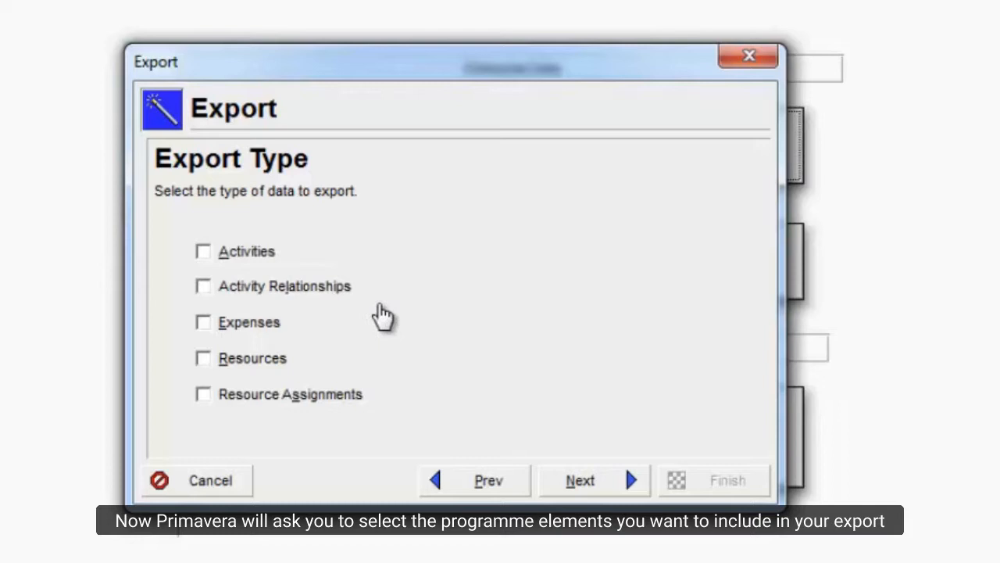
mouse_move(349, 295)
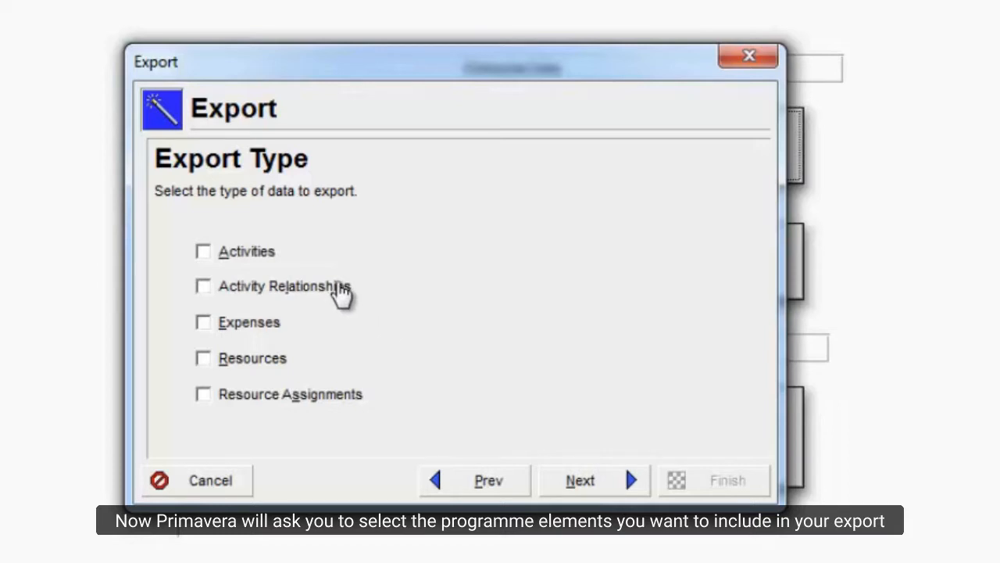
mouse_move(260, 262)
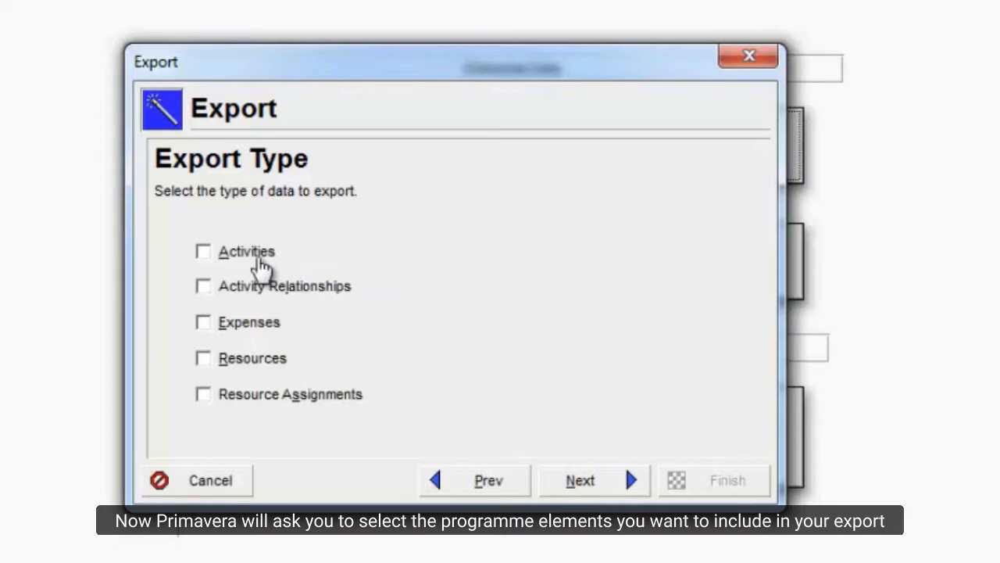
Step: Include Activities, Activity Relationships, Expenses and Resource Assignments in the export
left_click(203, 251)
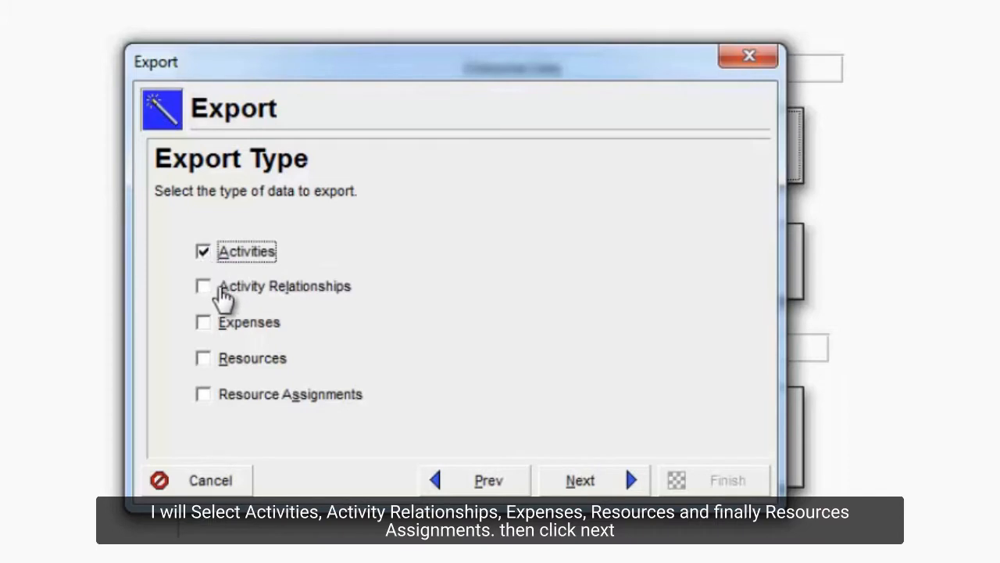
left_click(203, 322)
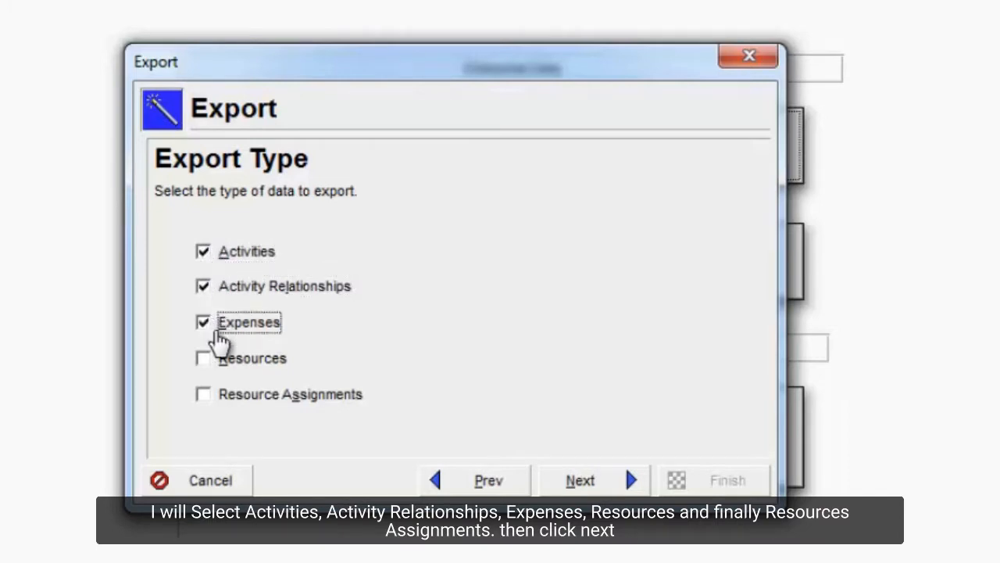
left_click(202, 359)
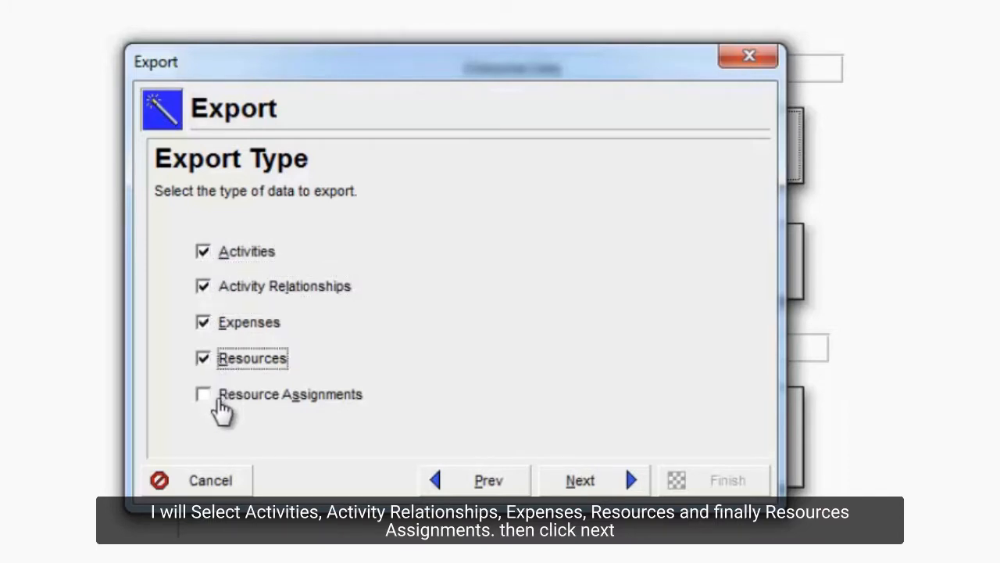
left_click(583, 480)
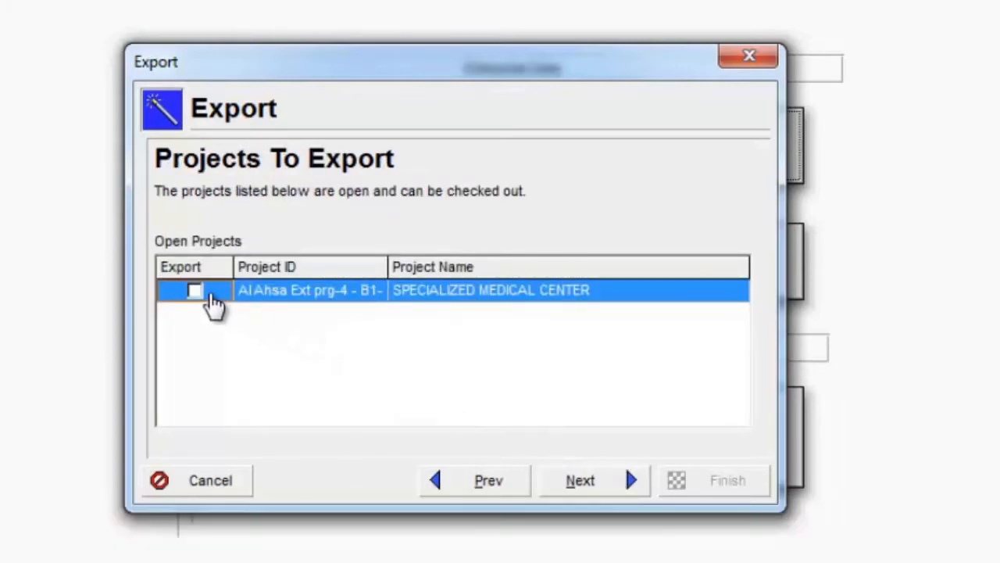
Step: Mark the SPECIALIZED MEDICAL CENTER project for export and advance to template selection
left_click(193, 290)
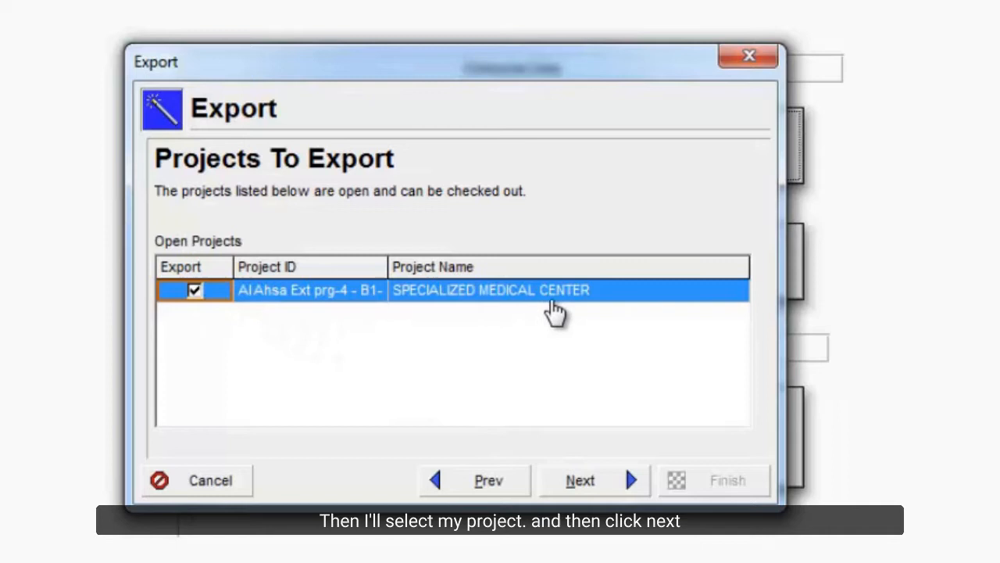
mouse_move(614, 491)
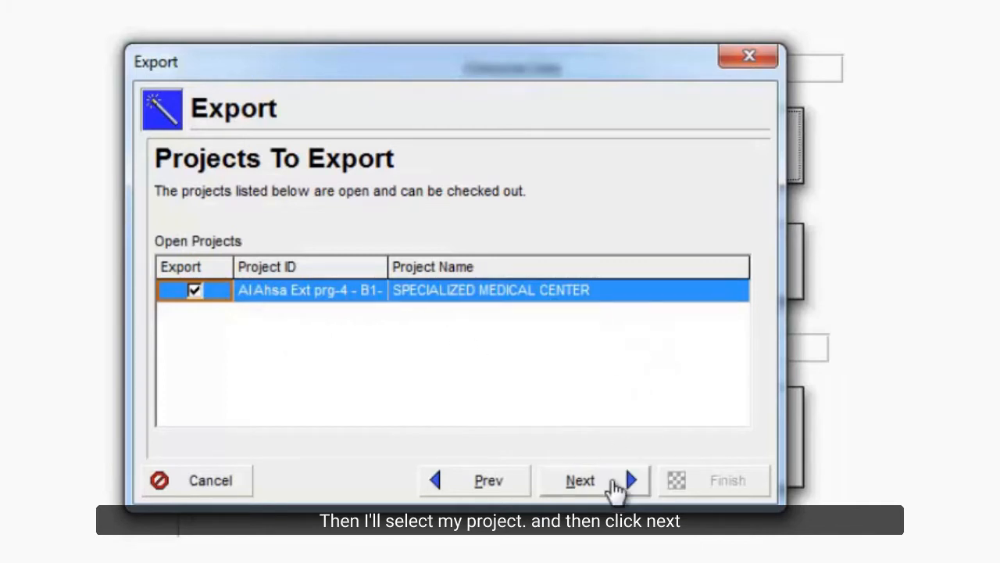
left_click(581, 480)
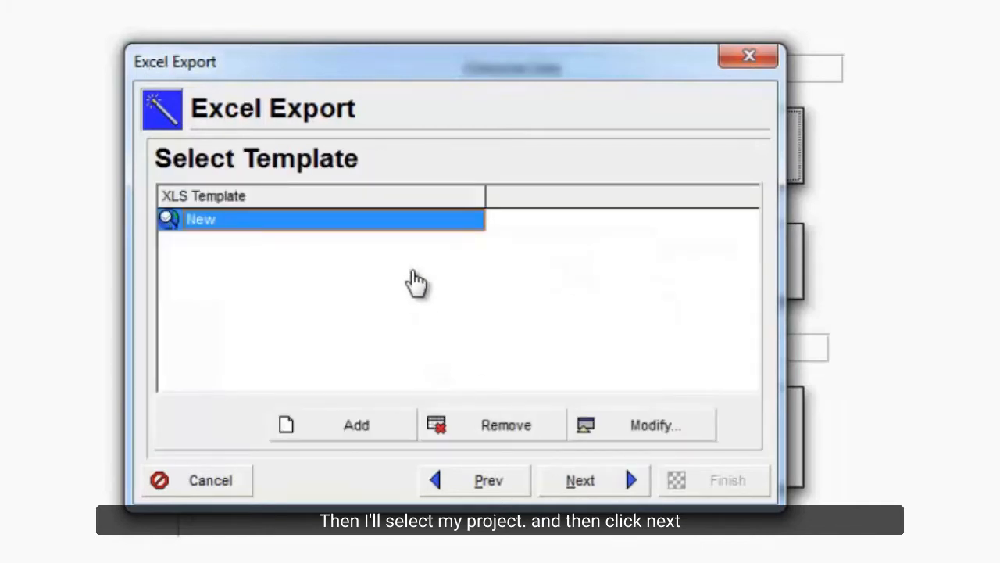
mouse_move(497, 378)
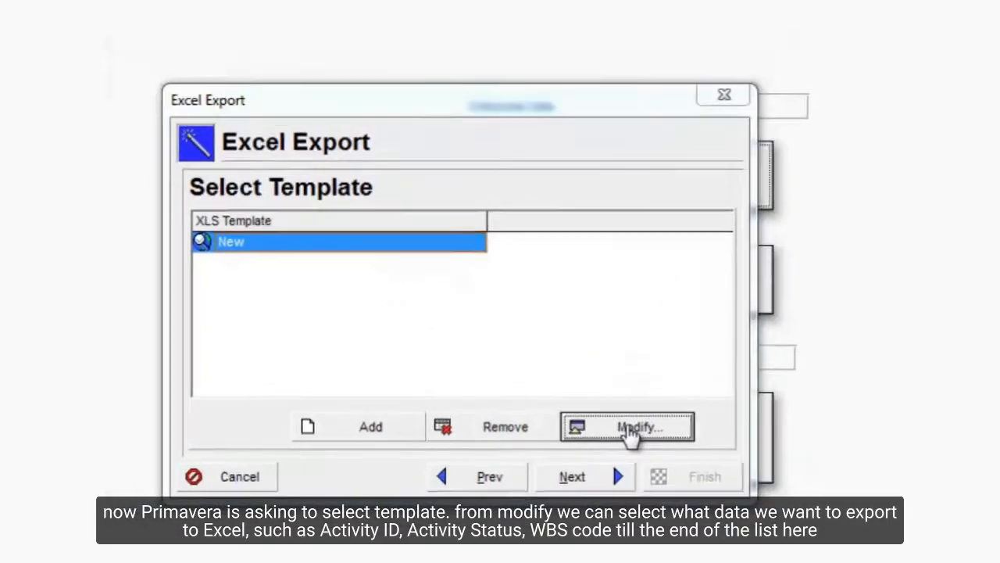
Step: Add Predecessors from General > Lists to the New template's columns, after Cost
left_click(632, 427)
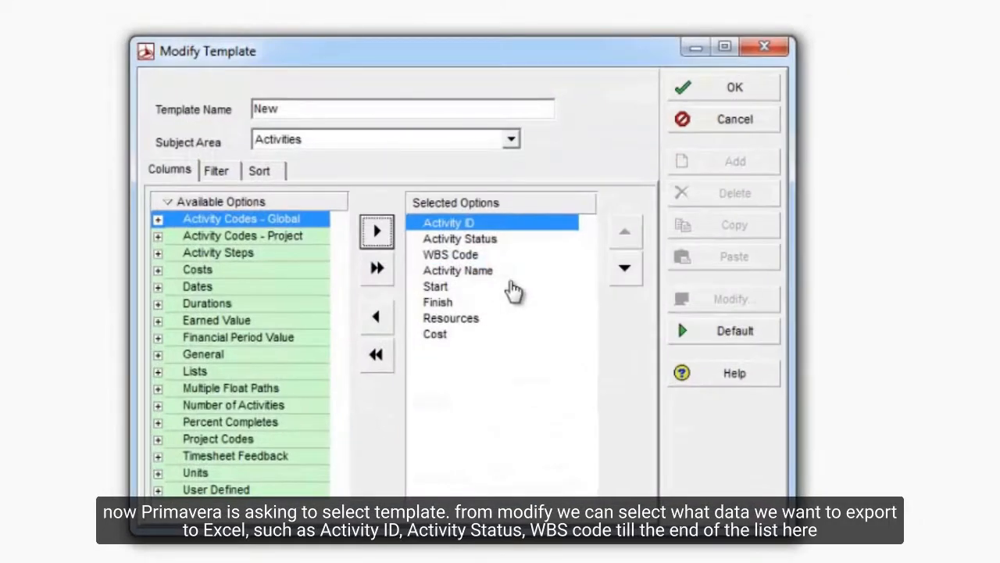
mouse_move(486, 254)
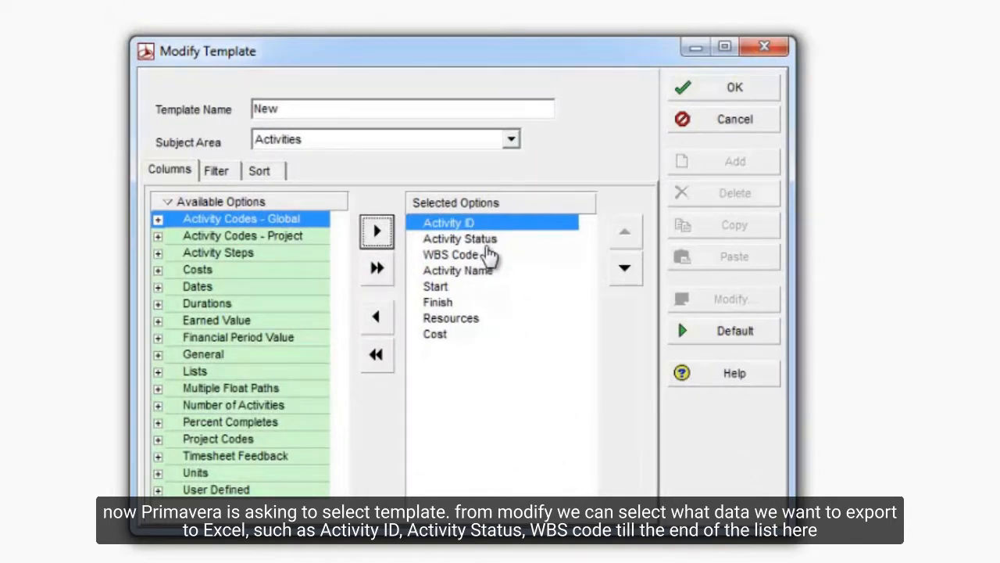
left_click(457, 269)
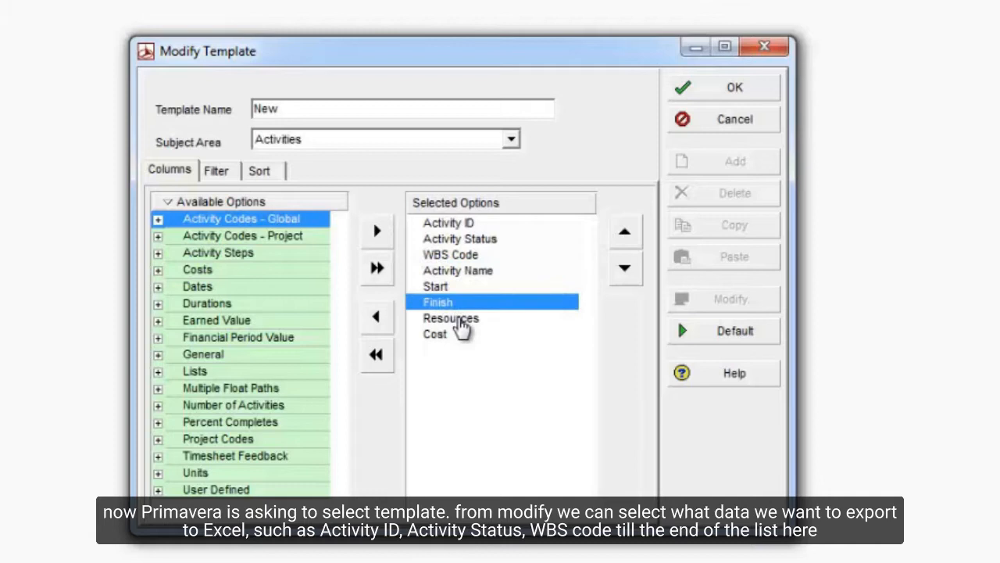
left_click(435, 334)
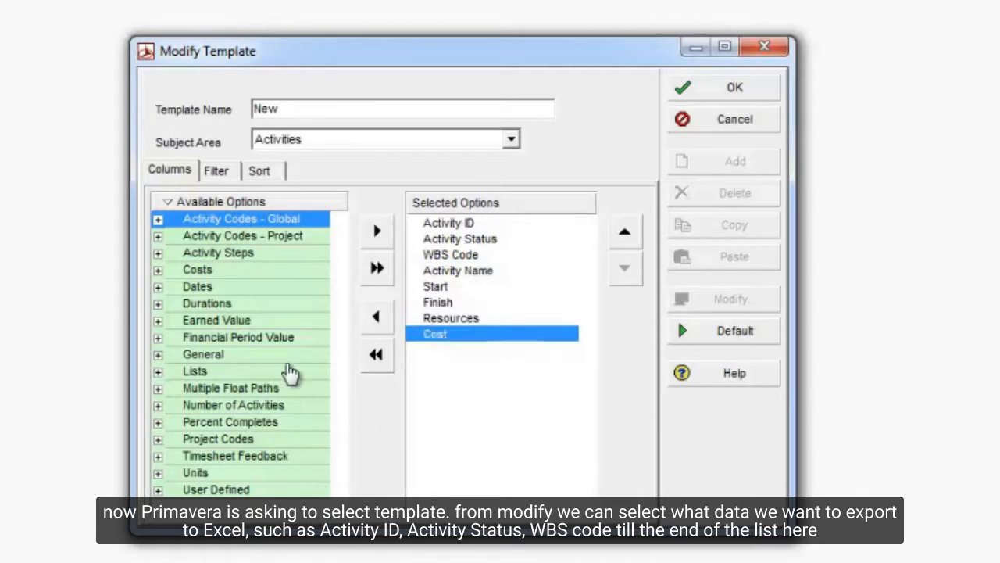
mouse_move(247, 369)
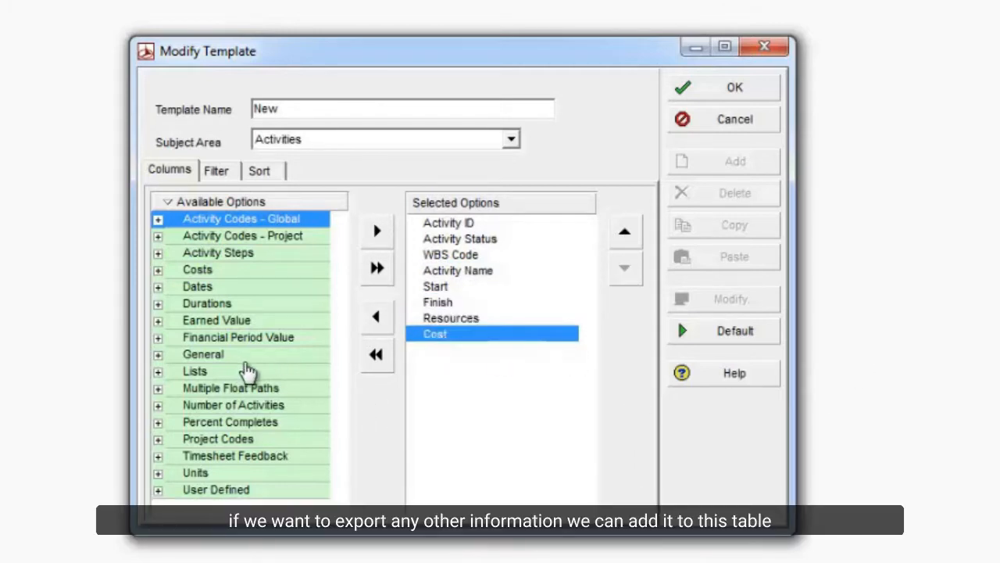
mouse_move(269, 379)
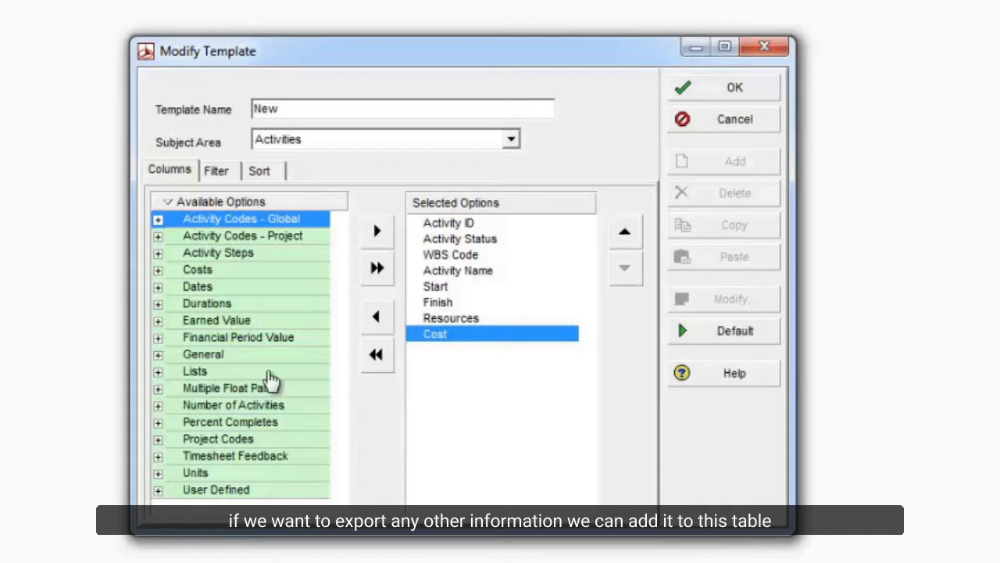
left_click(201, 355)
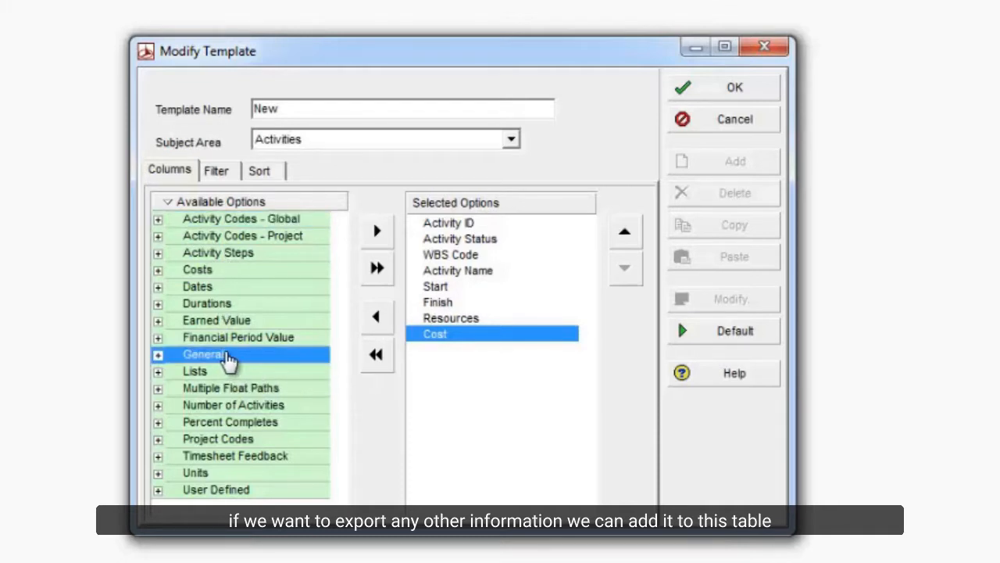
left_click(160, 354)
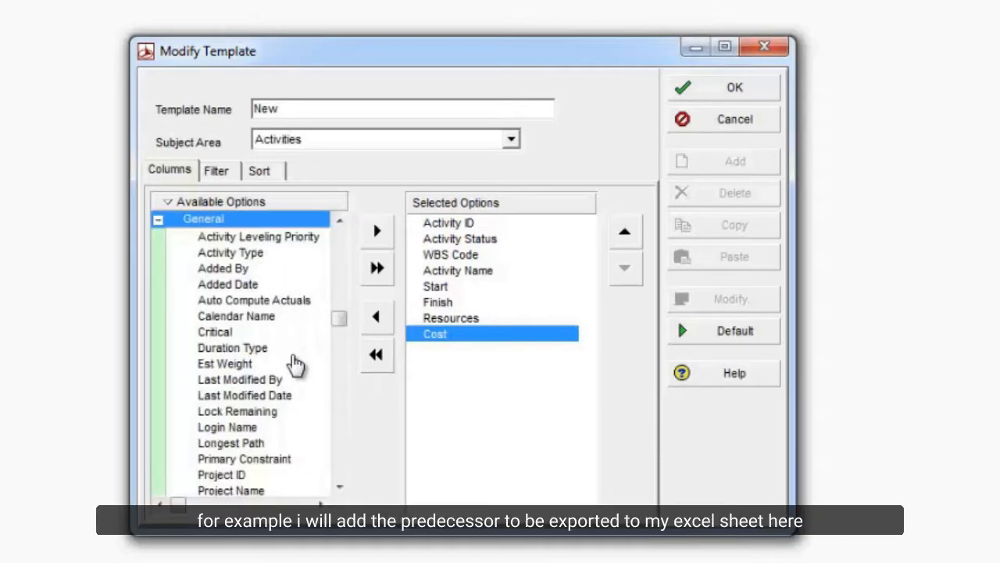
scroll("down", 3)
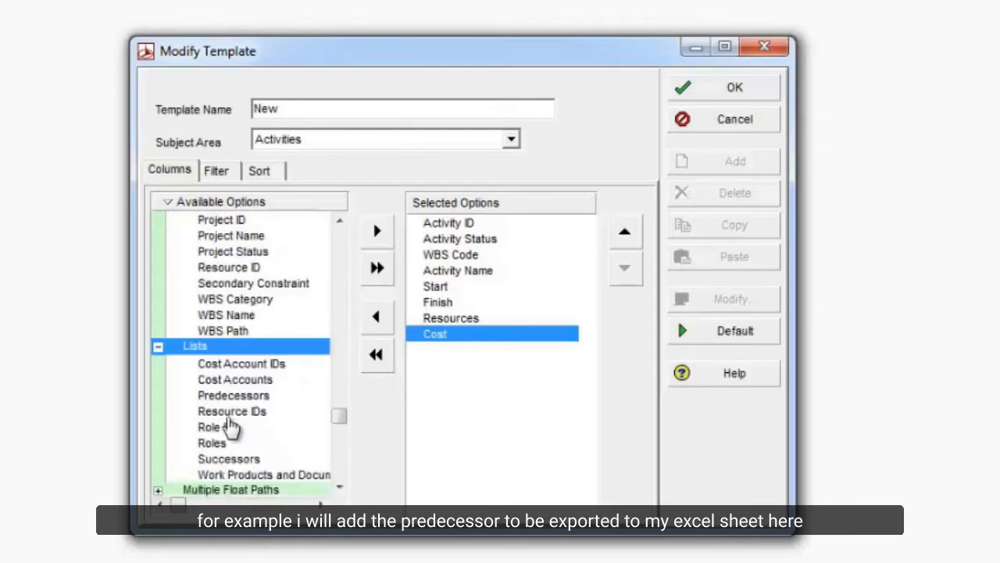
mouse_move(269, 445)
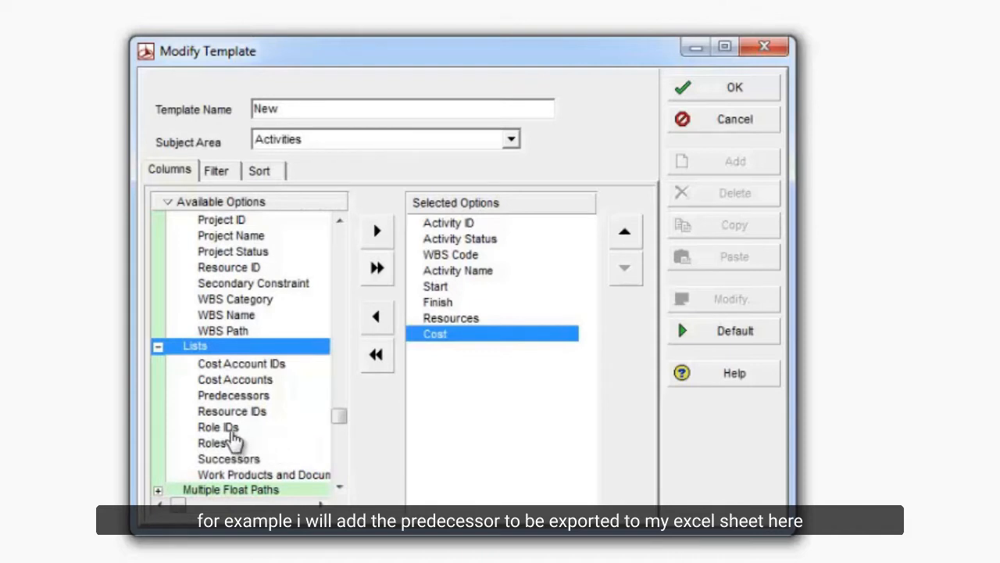
scroll("down", 3)
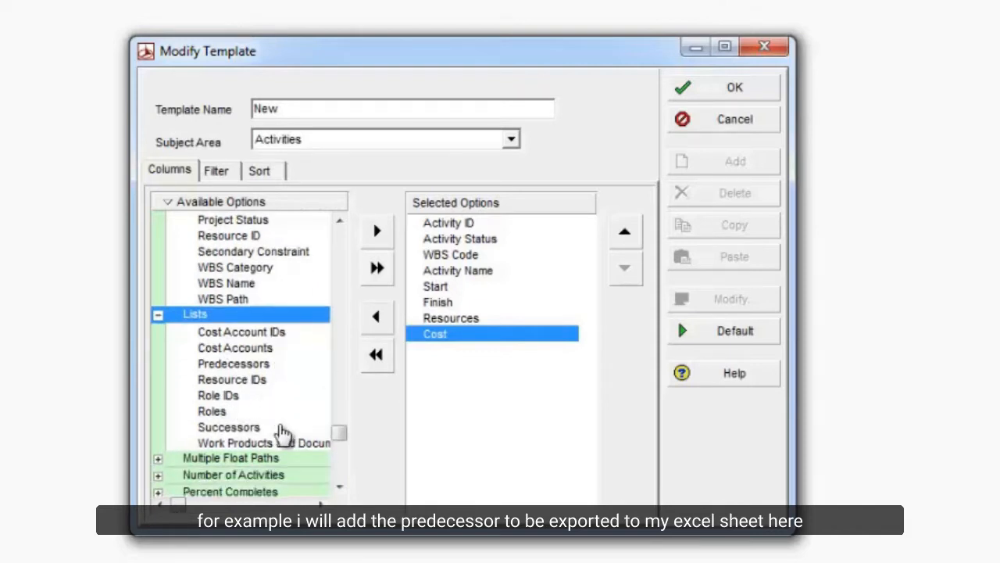
left_click(233, 363)
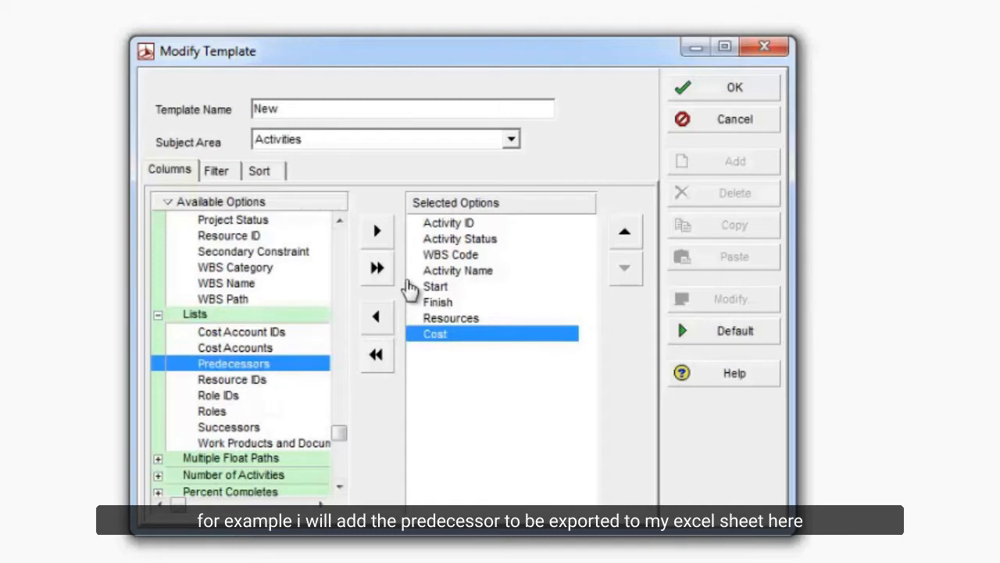
left_click(377, 231)
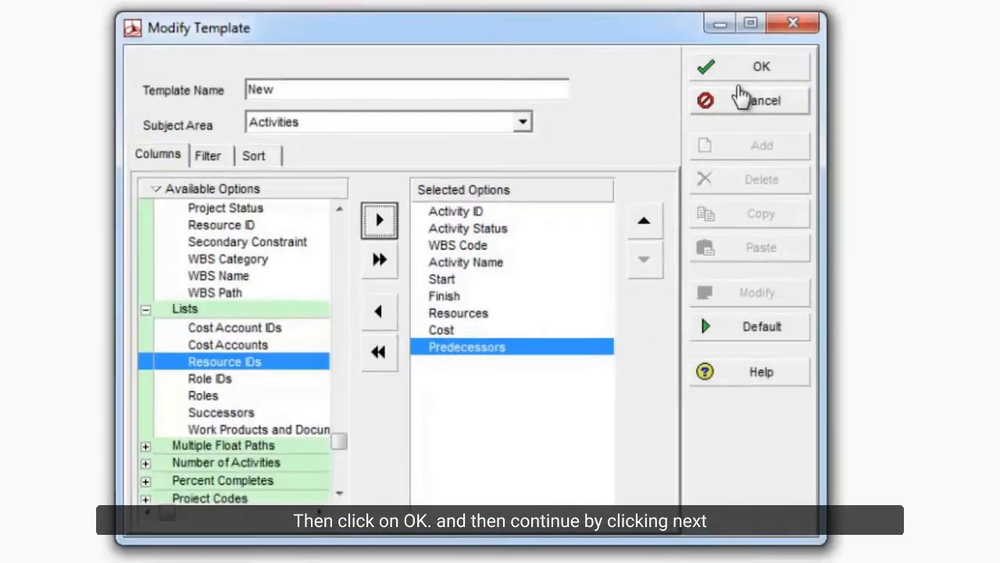
Step: Save the New template and set the export file to SMC Project.xls on Local Disk (D:)
left_click(765, 65)
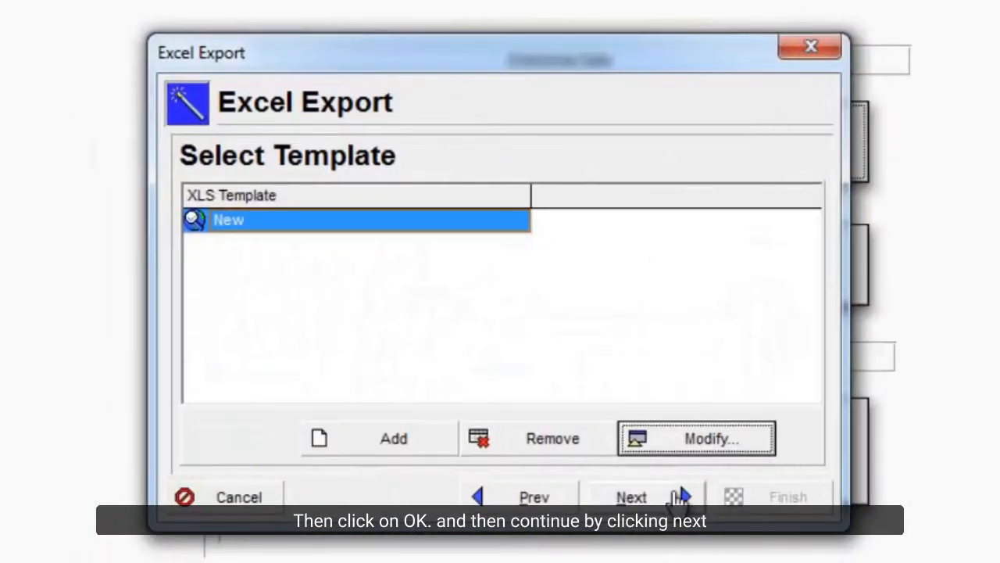
left_click(632, 496)
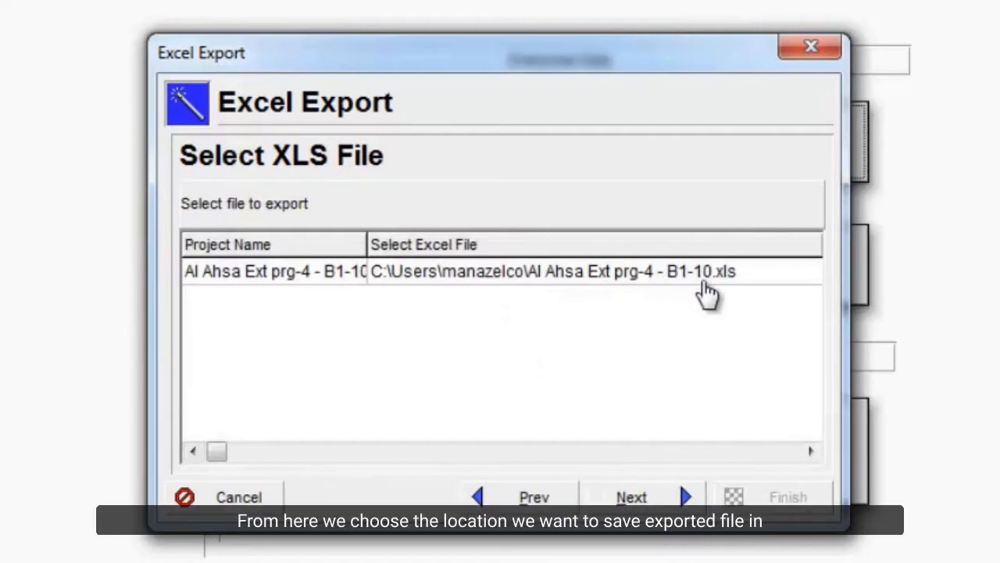
mouse_move(725, 301)
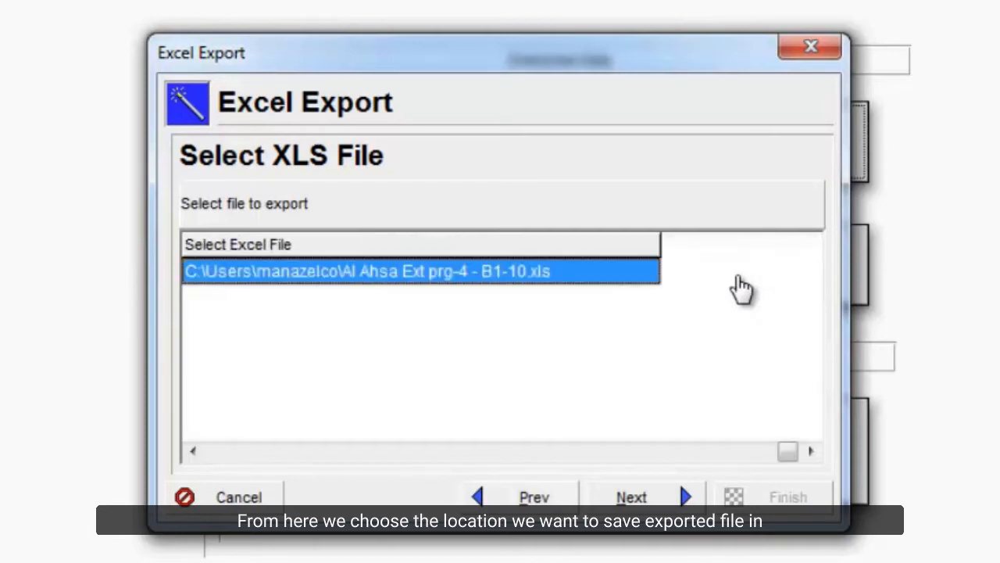
left_click(420, 272)
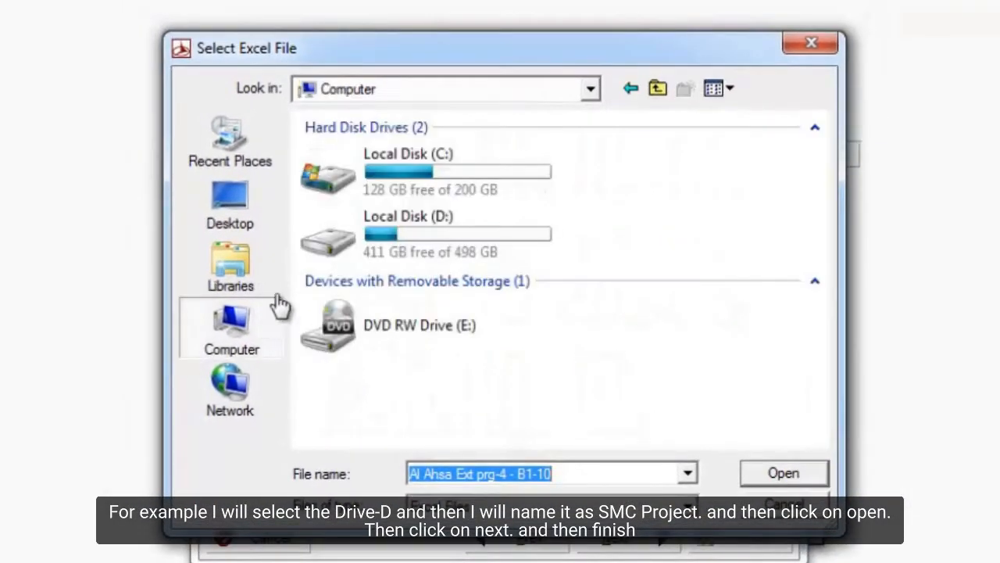
left_click(408, 234)
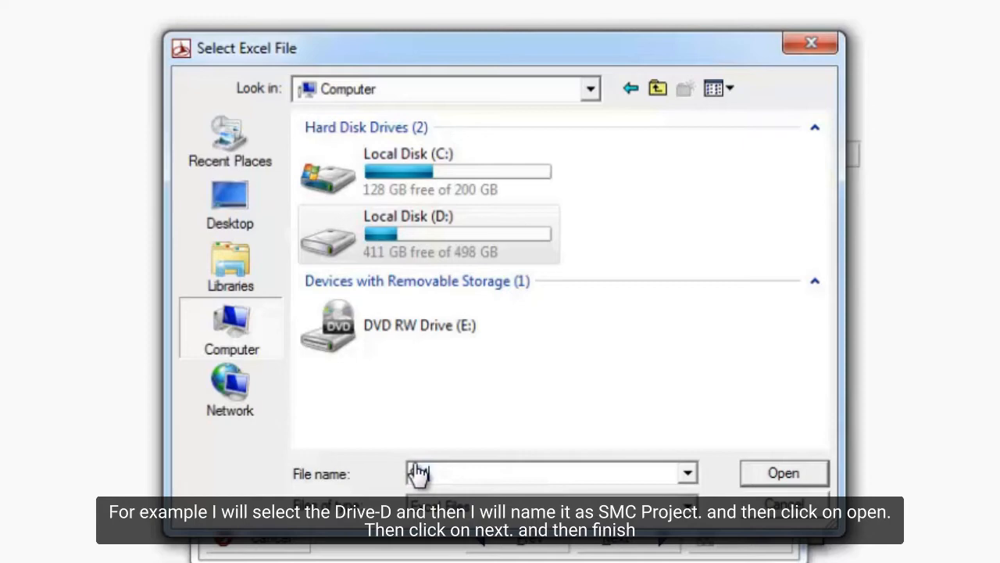
type("SMC Project")
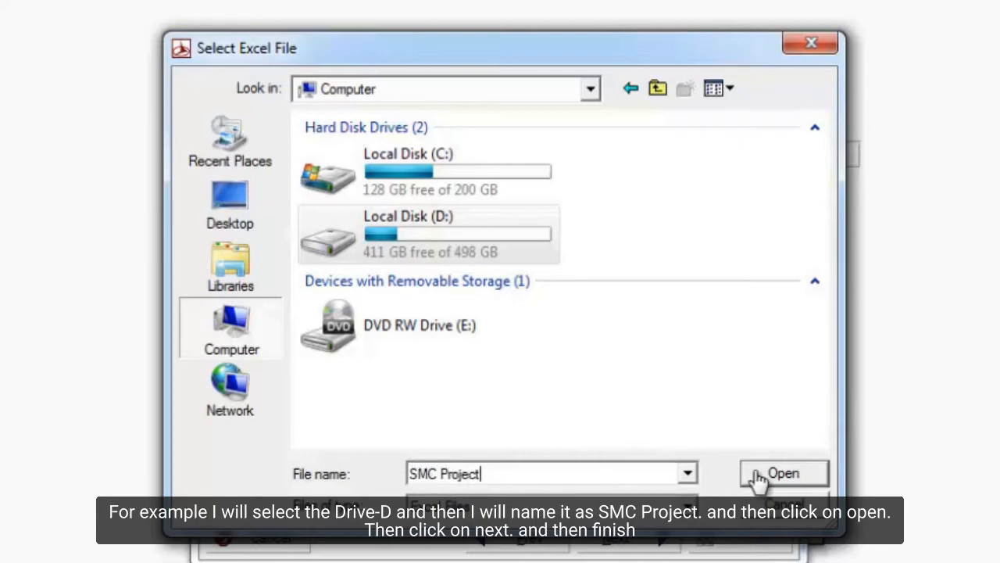
left_click(783, 473)
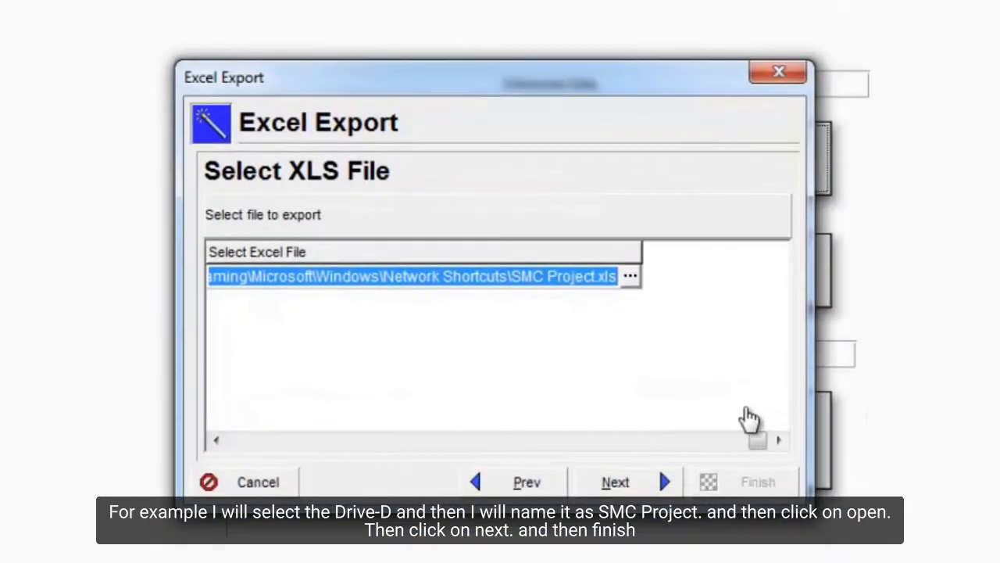
Step: Run the export to SMC Project.xls and dismiss the success message
left_click(616, 481)
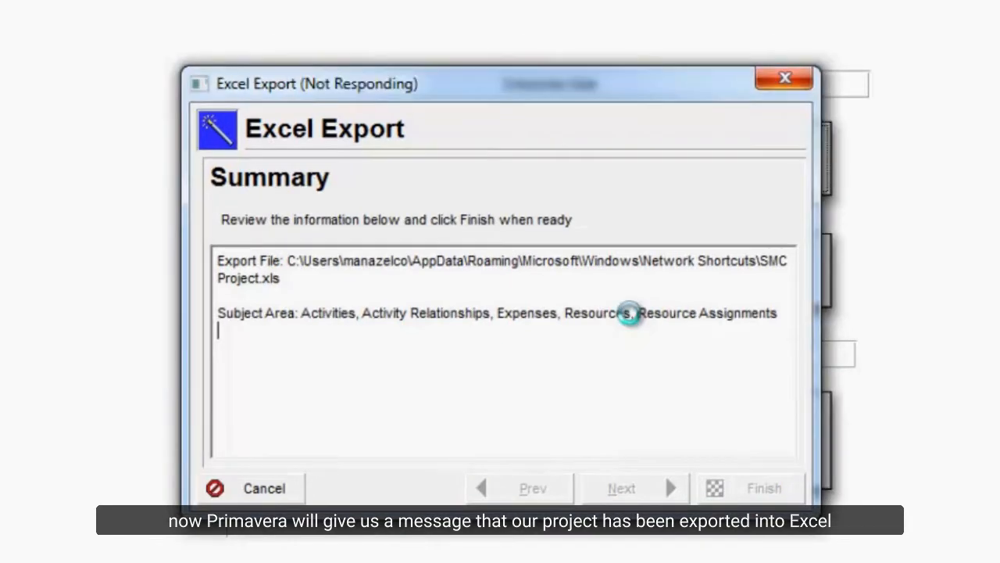
left_click(763, 487)
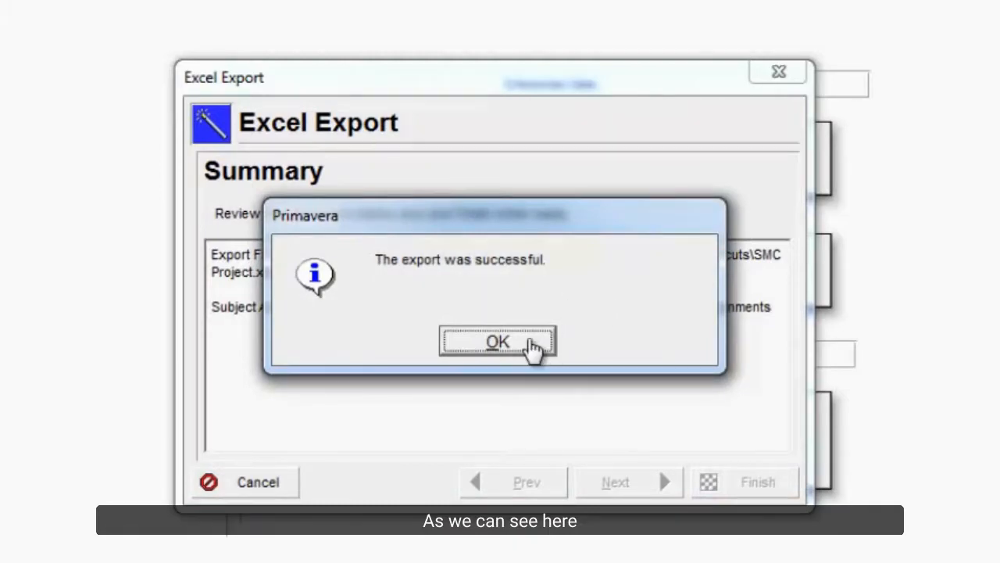
left_click(497, 341)
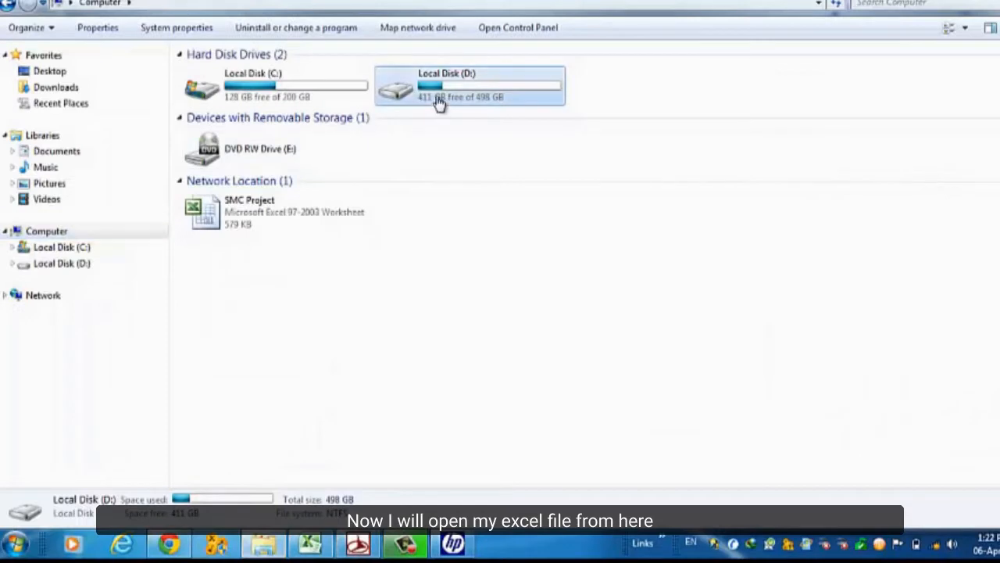
Step: Open the SMC Project workbook in Excel from Windows Explorer
left_click(273, 211)
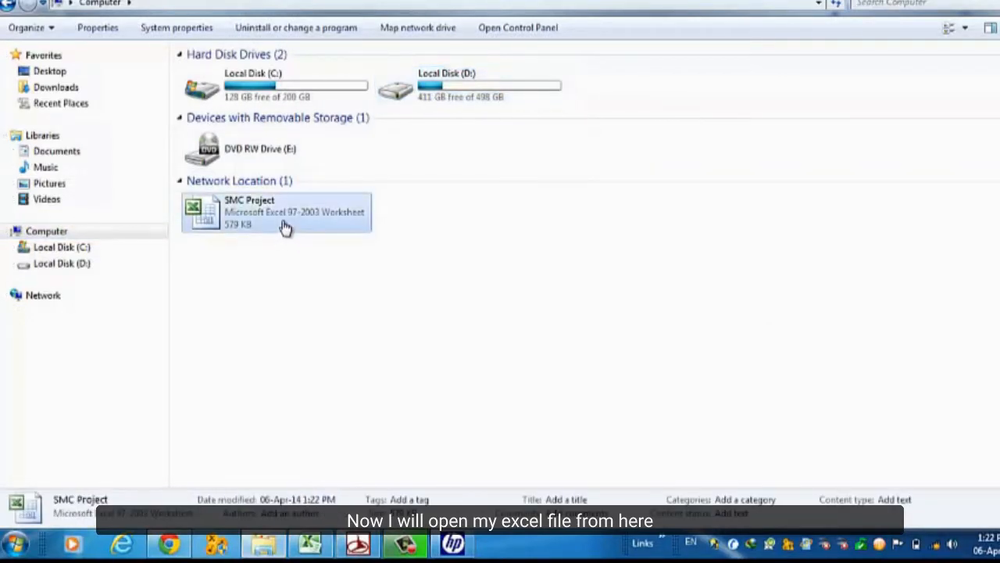
mouse_move(316, 275)
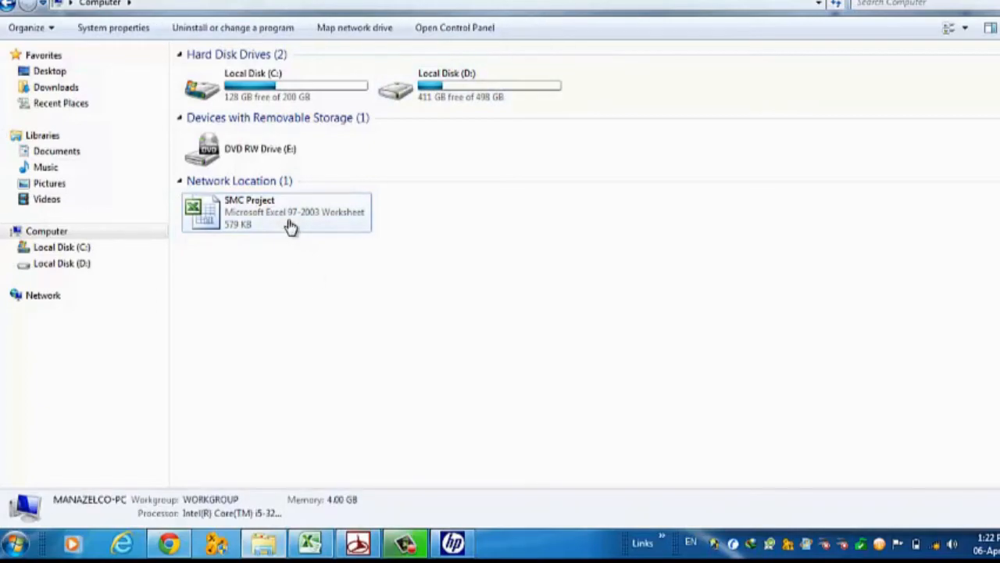
double_click(277, 211)
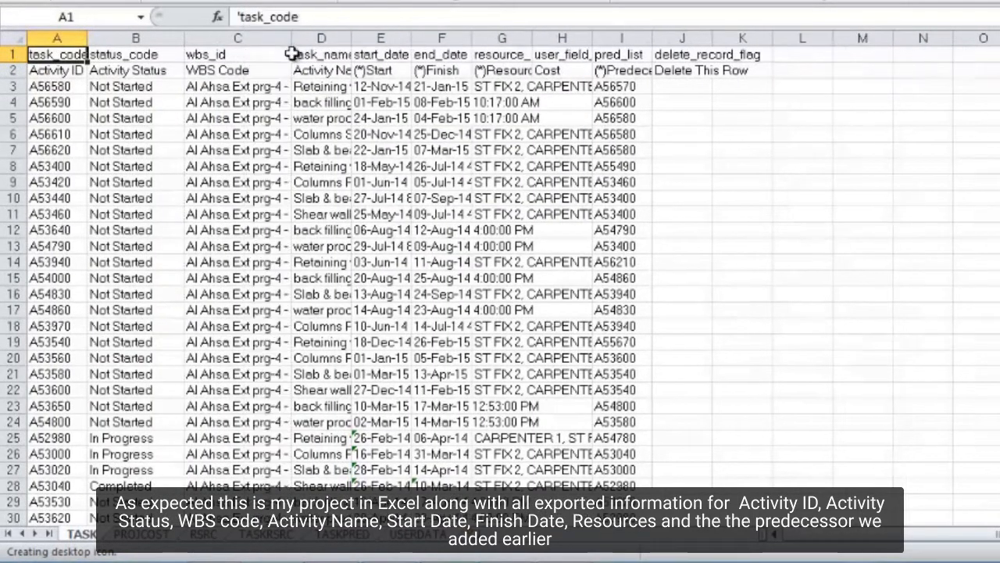
left_click(51, 85)
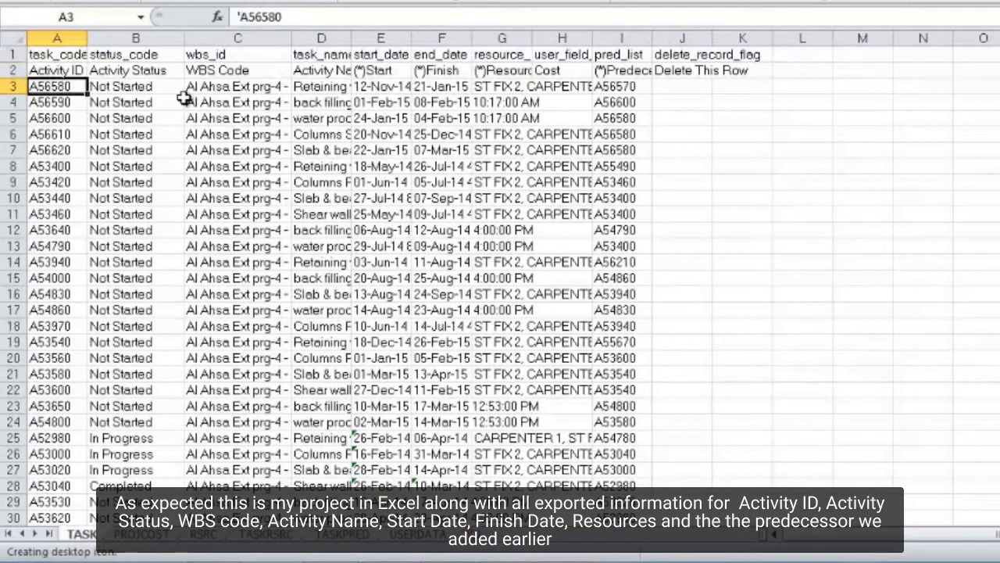
mouse_move(368, 74)
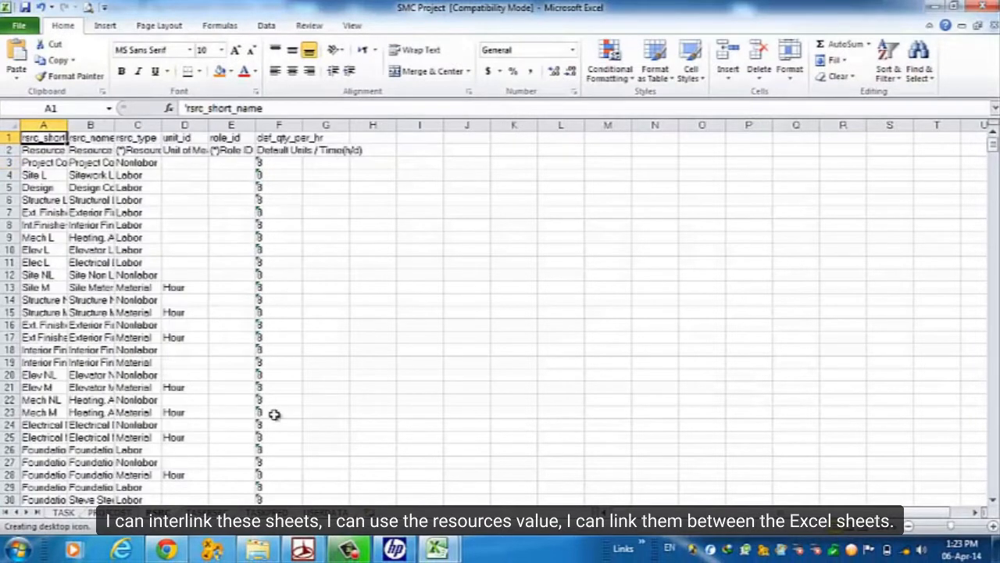
mouse_move(250, 412)
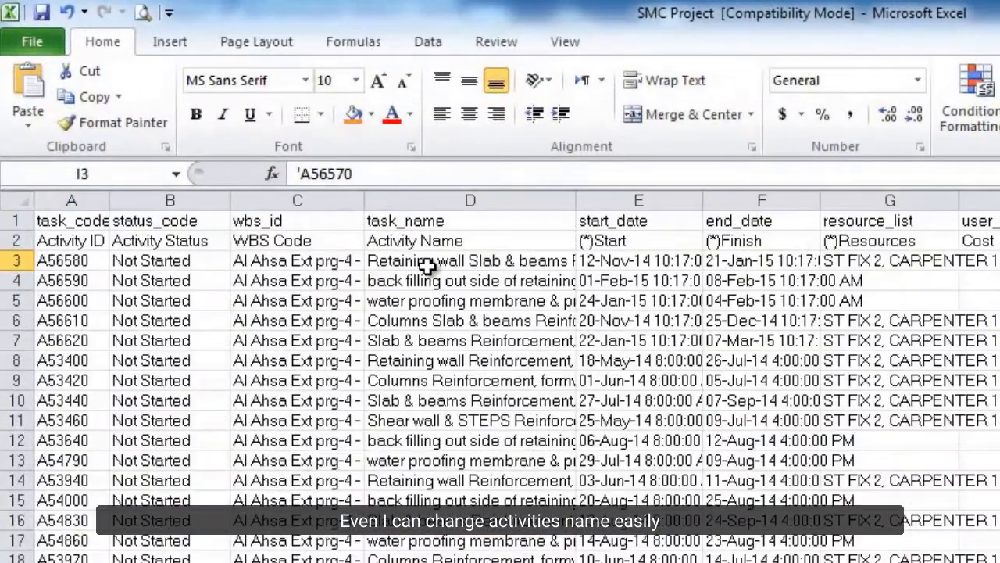
Step: Select the name cell of activity A53460, Shear wall & STEPS Reinforcement
left_click(469, 420)
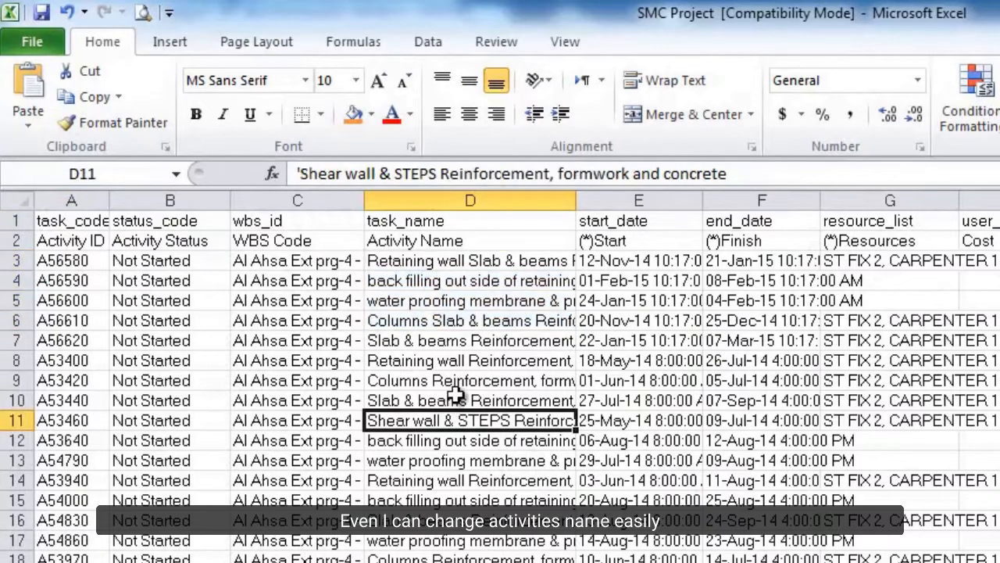
mouse_move(471, 421)
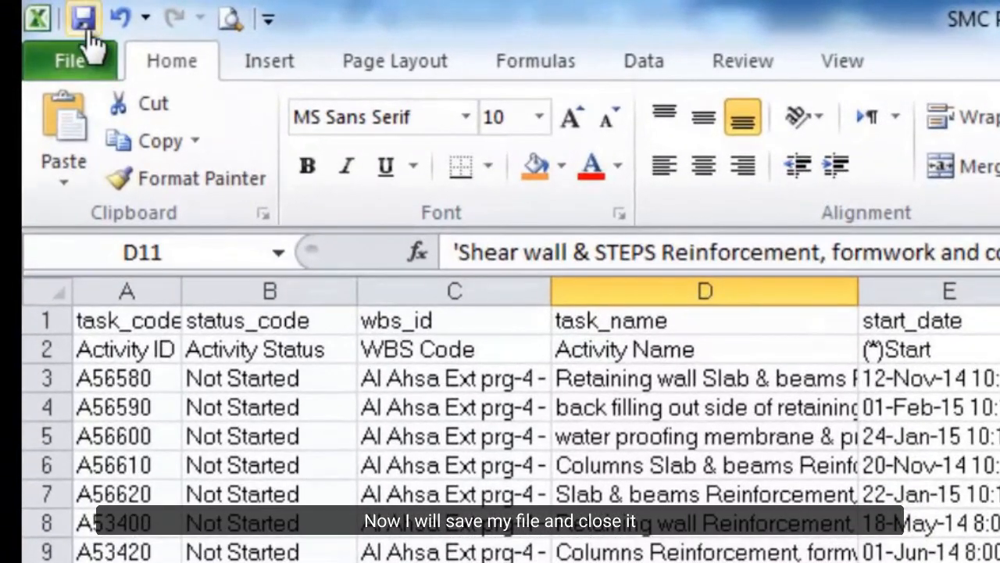
mouse_move(63, 62)
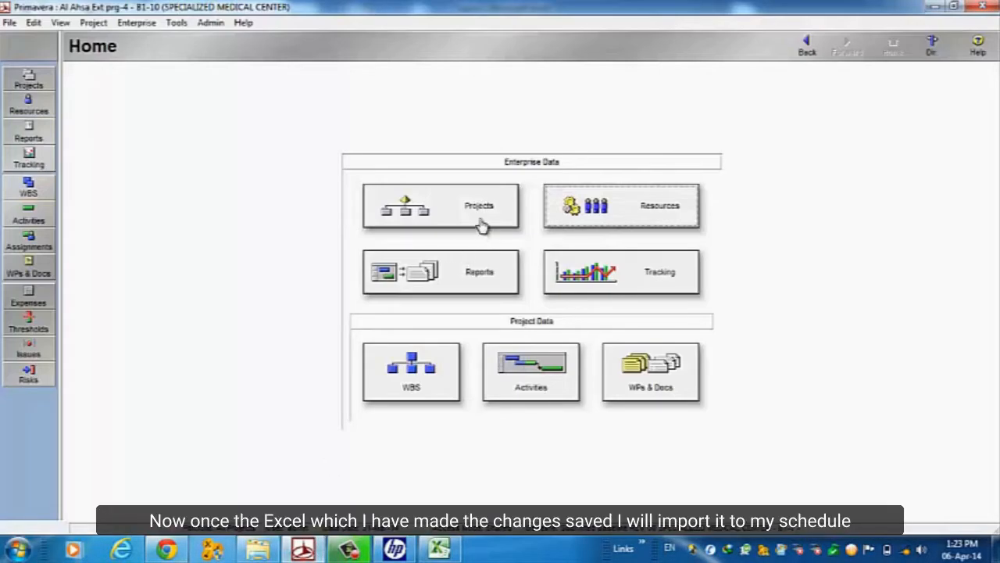
Step: Open the project's Activities schedule and start a File > Import
left_click(440, 206)
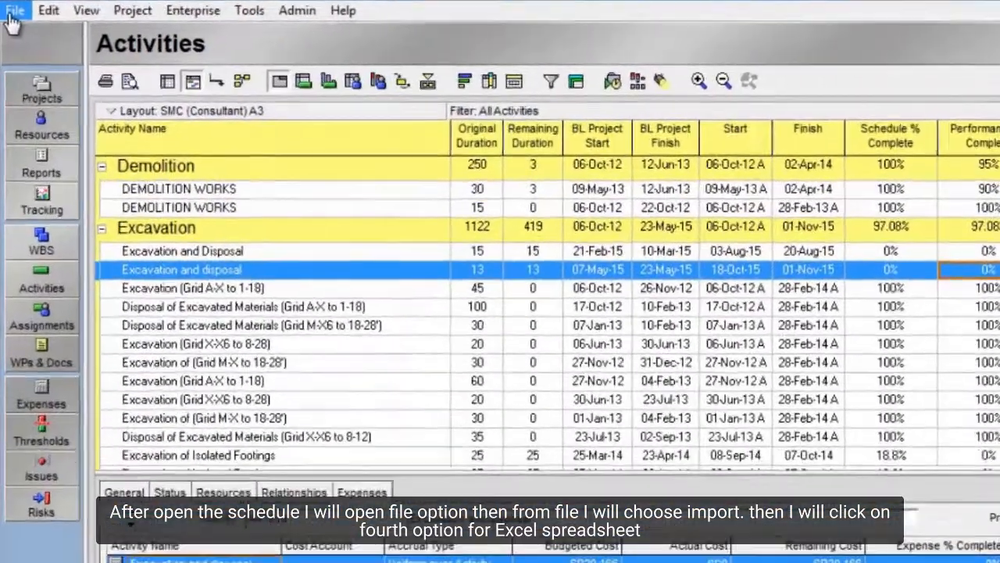
left_click(22, 9)
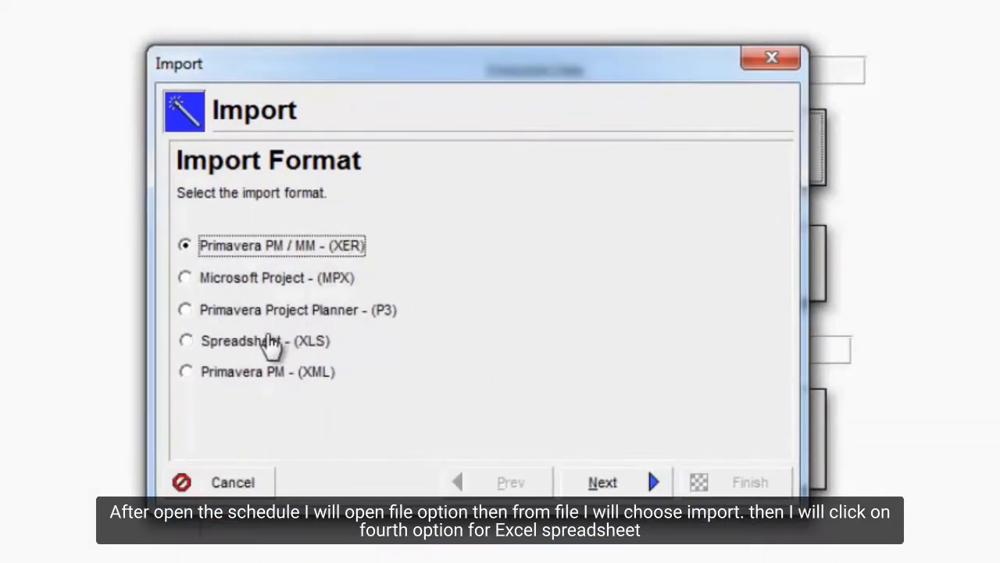
Step: Import from Spreadsheet (XLS), selecting the SMC Project workbook from Computer
left_click(186, 341)
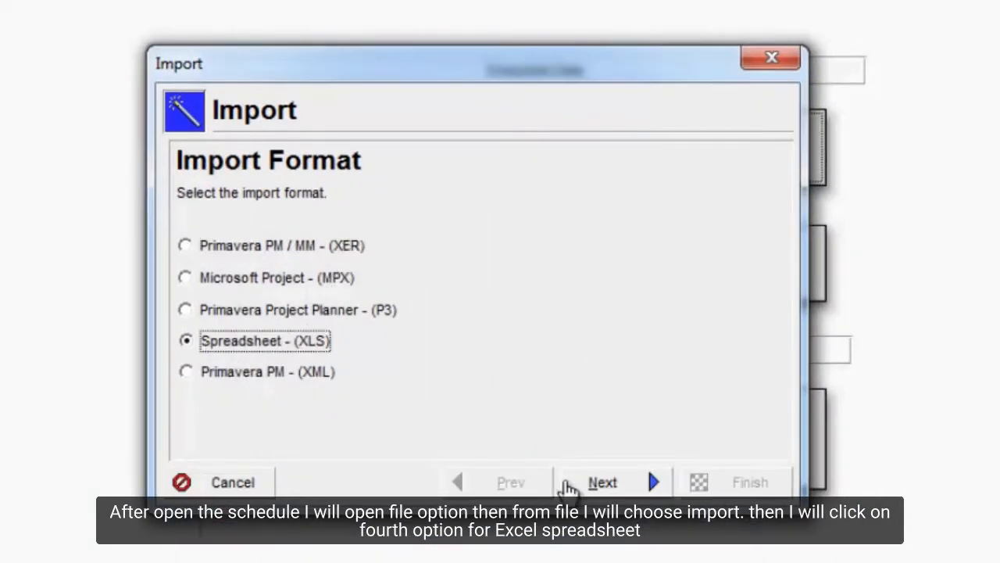
left_click(602, 482)
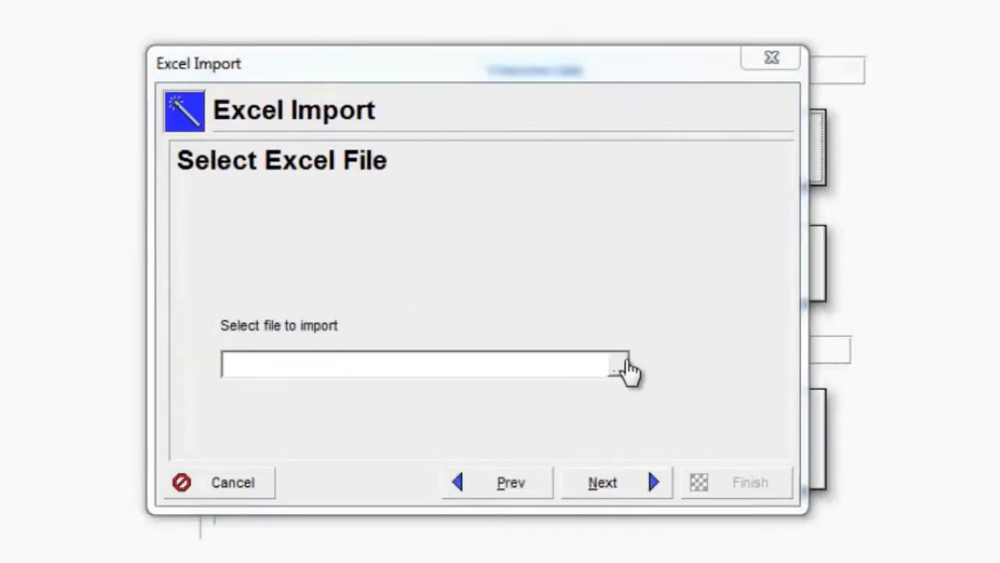
left_click(624, 372)
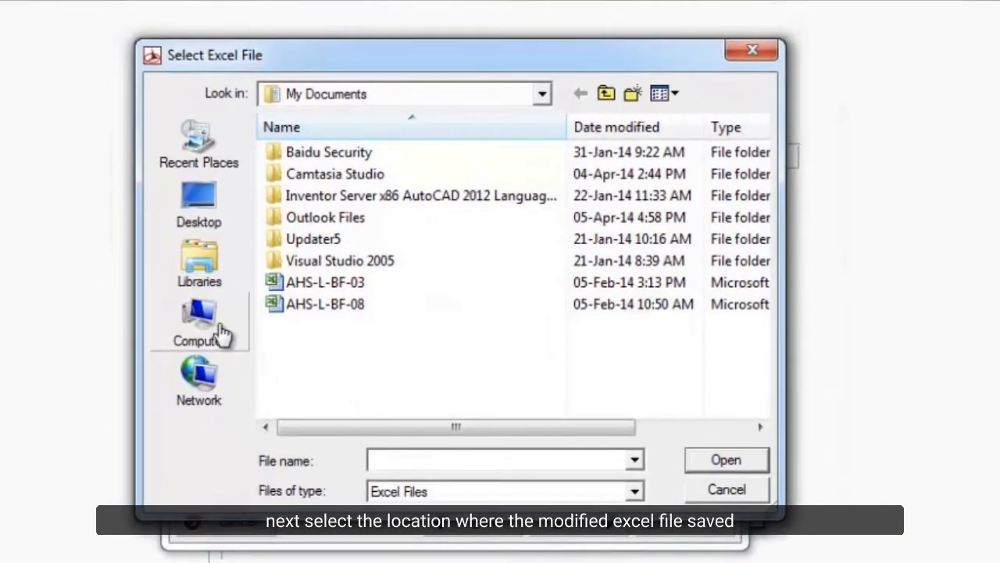
left_click(198, 315)
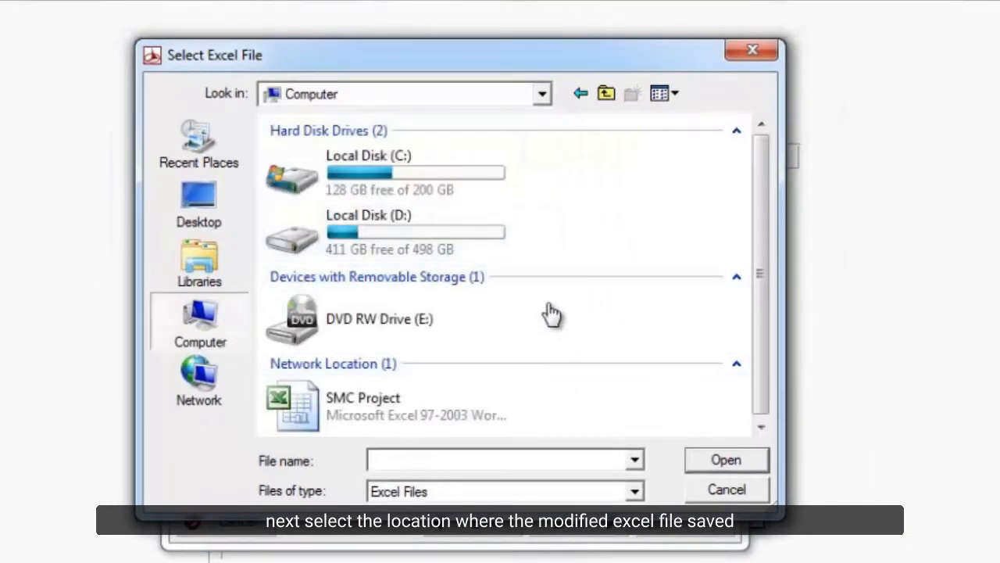
left_click(361, 404)
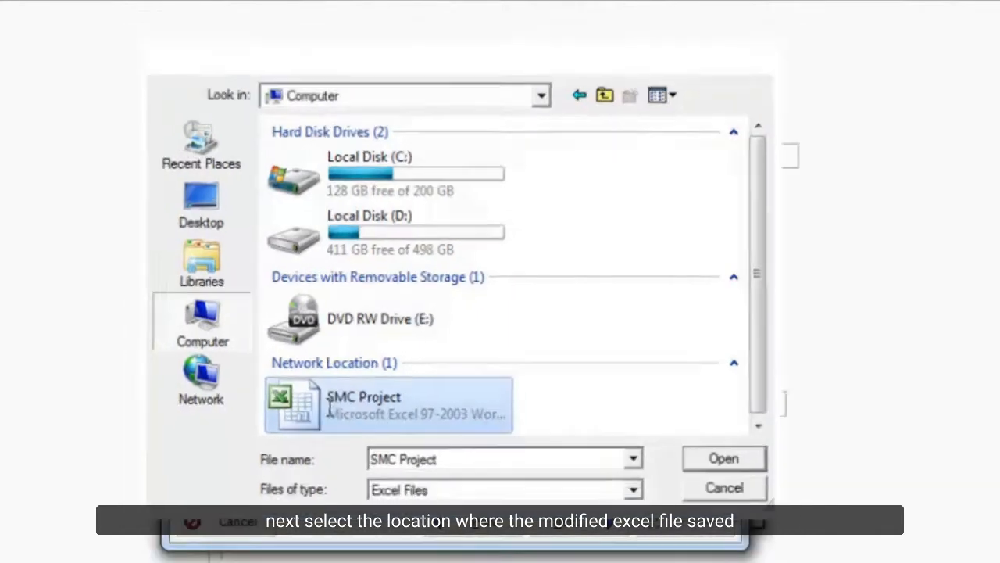
left_click(722, 458)
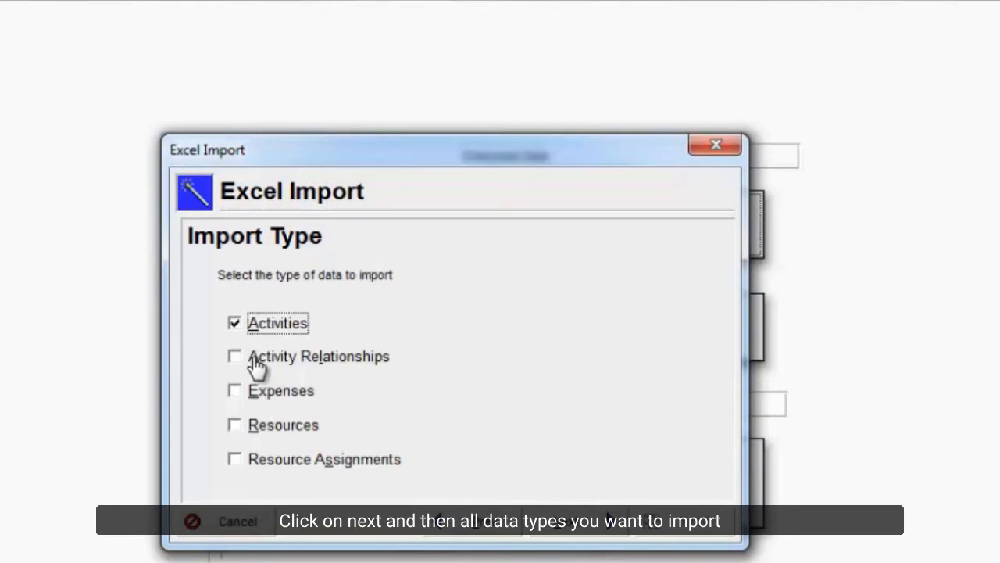
Step: Set the import destination to the existing Al Ahsa Ext prg-4 - B1-10 project
left_click(235, 390)
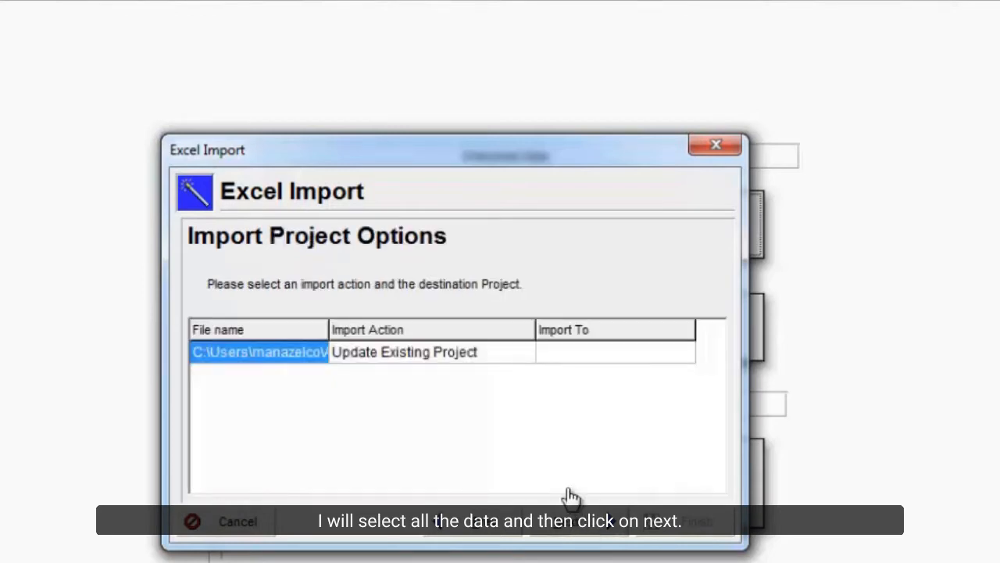
left_click(616, 352)
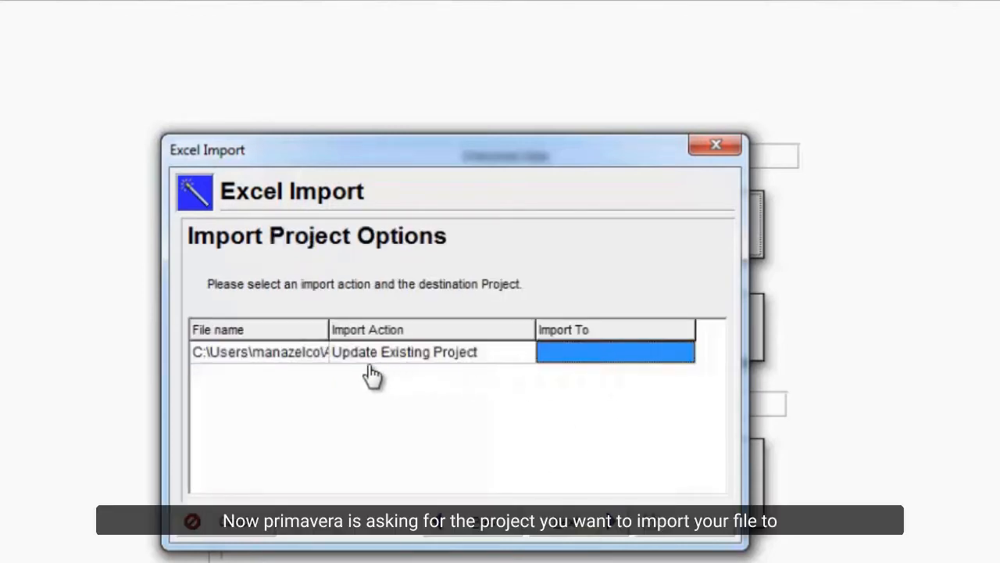
left_click(404, 353)
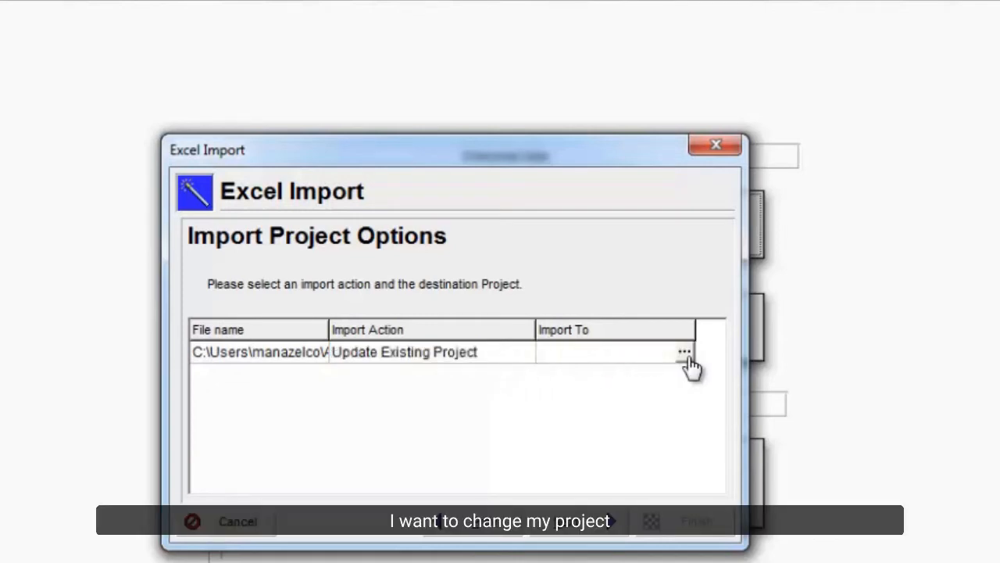
left_click(683, 350)
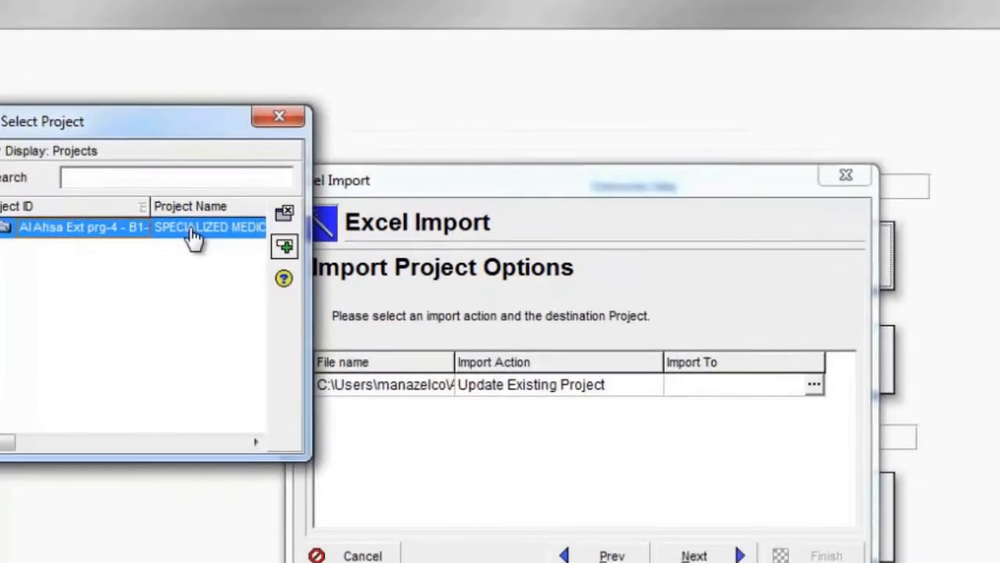
left_click(193, 235)
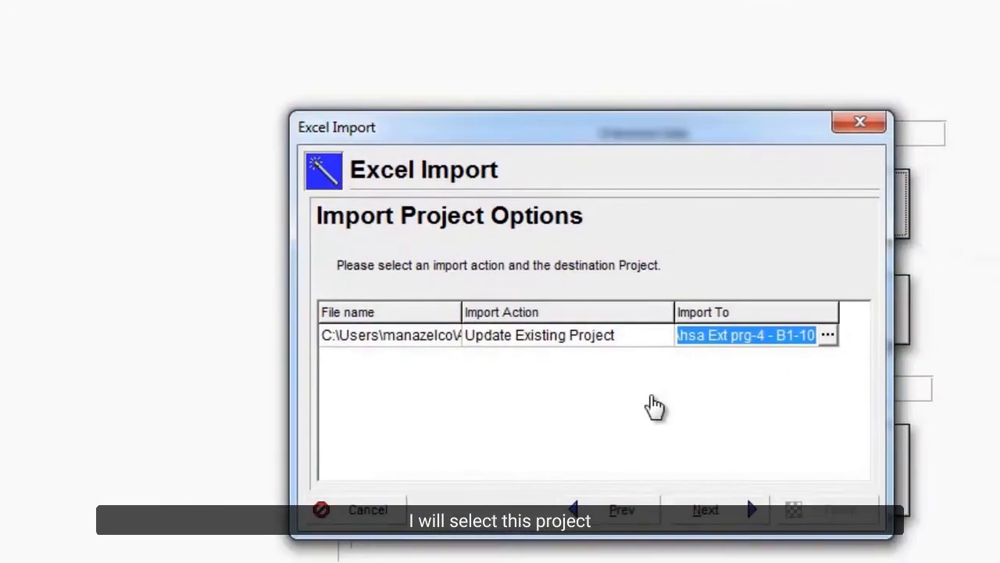
left_click(704, 509)
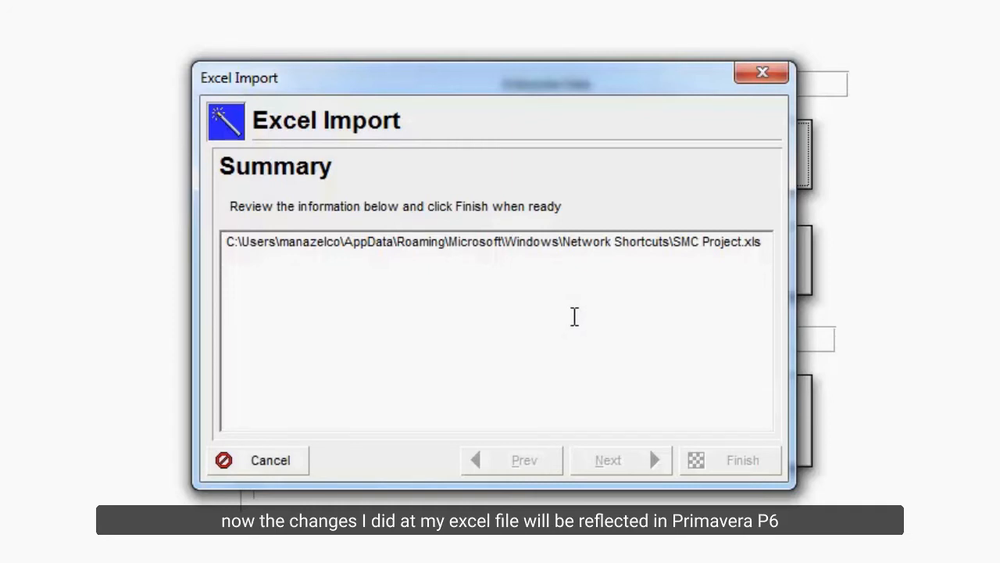
Step: Finish the wizard to run the SMC Project workbook import
left_click(743, 460)
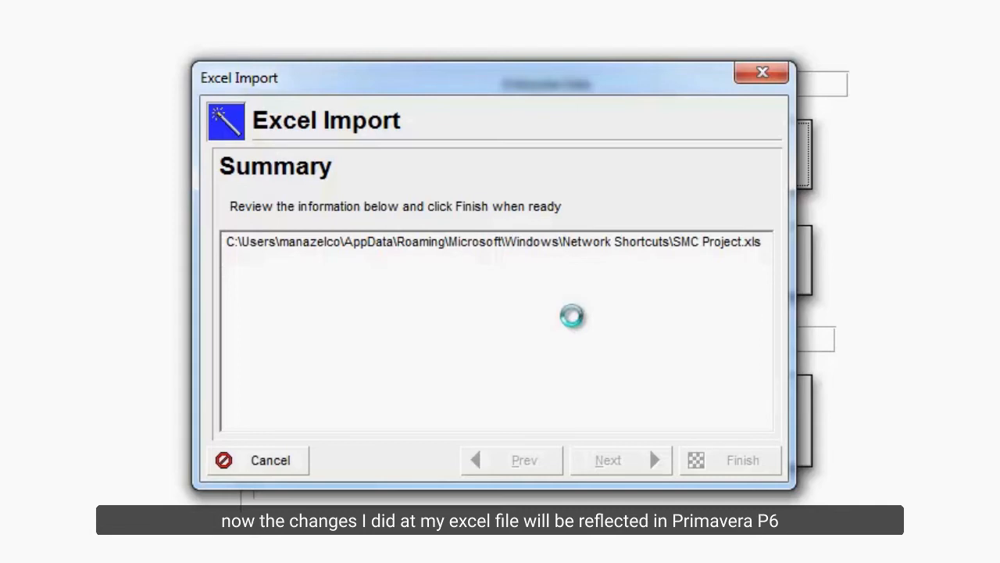